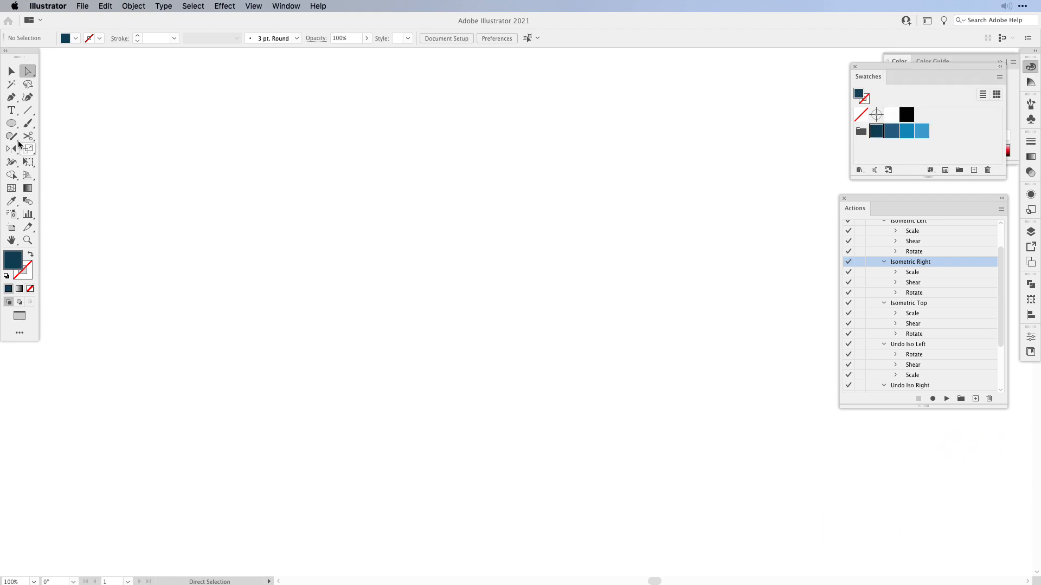
# Place a 225 px by 225 px square on the artboard with the Rectangle tool.
pyautogui.click(11, 122)
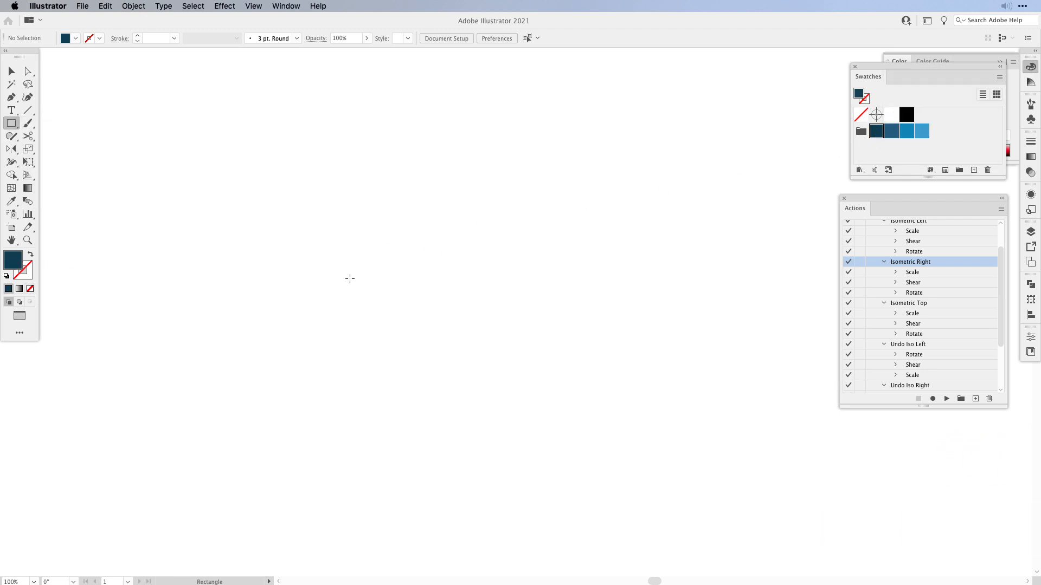
pyautogui.moveTo(447, 307)
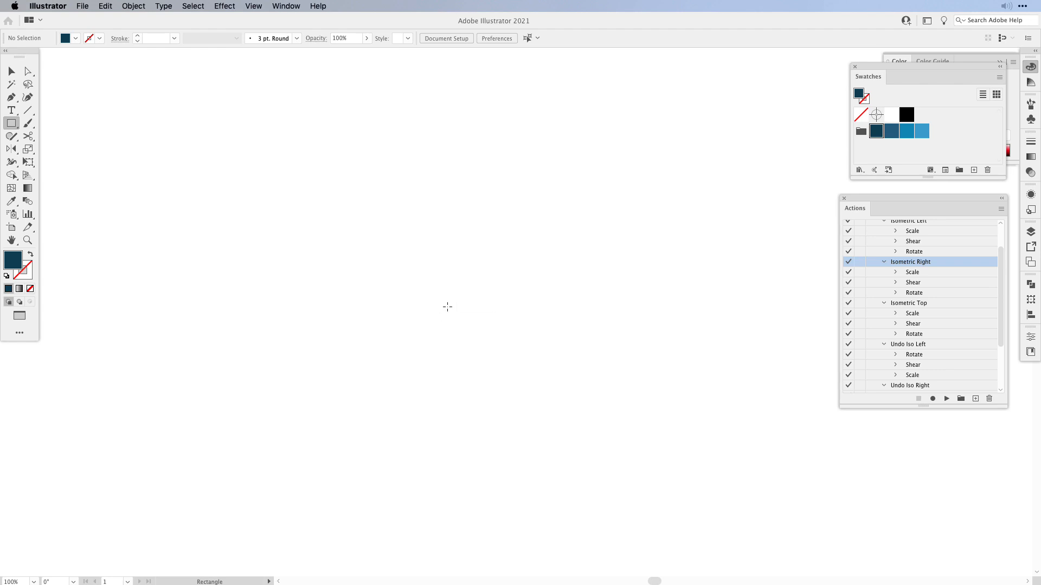
pyautogui.click(447, 307)
pyautogui.write('22')
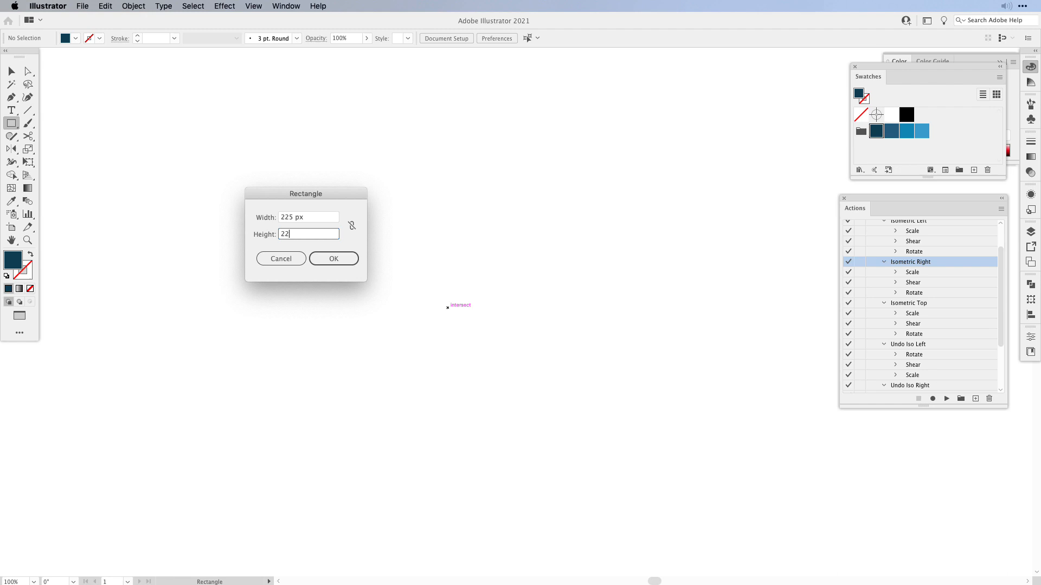
pyautogui.click(333, 258)
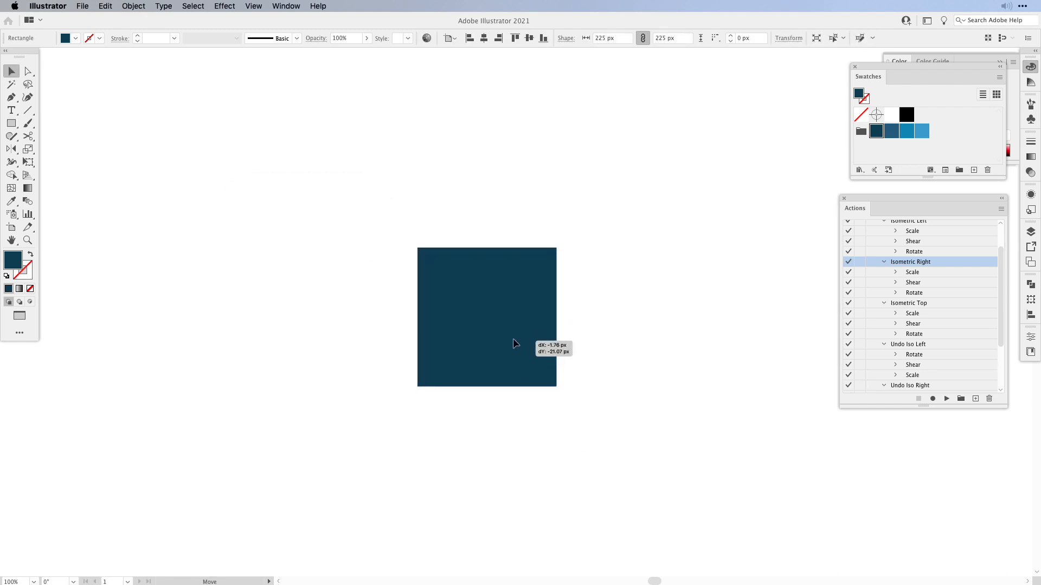
# Repeat the drag-duplicate twice so three squares sit evenly in a row.
pyautogui.press('cmd+d')
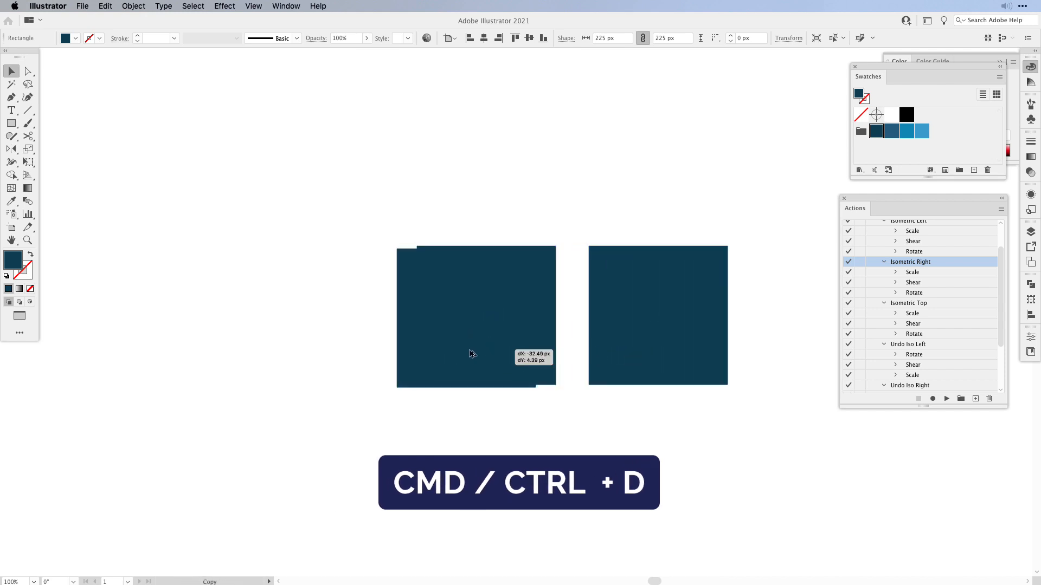
pyautogui.press('cmd+d')
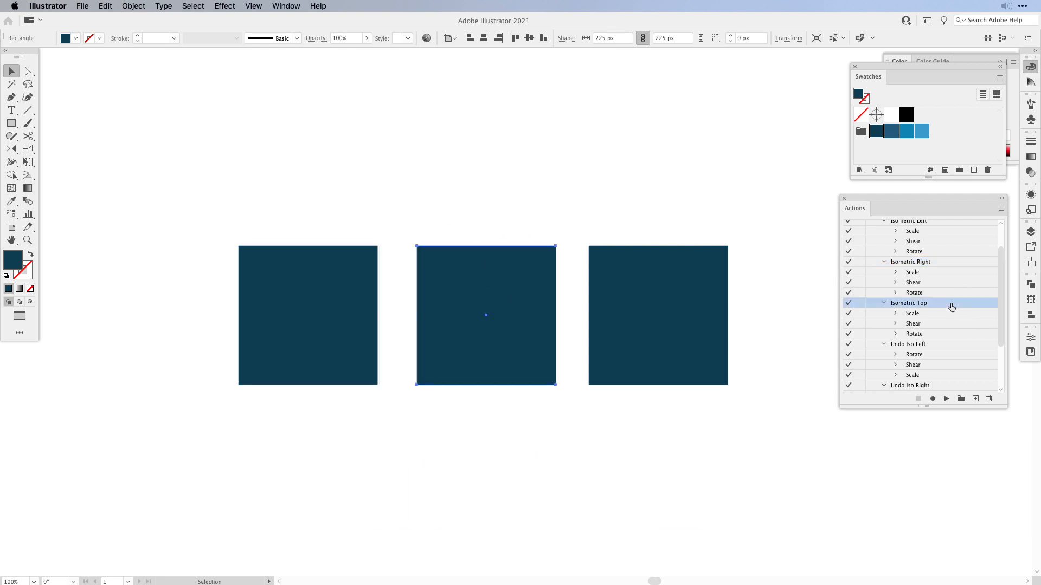
pyautogui.moveTo(946, 398)
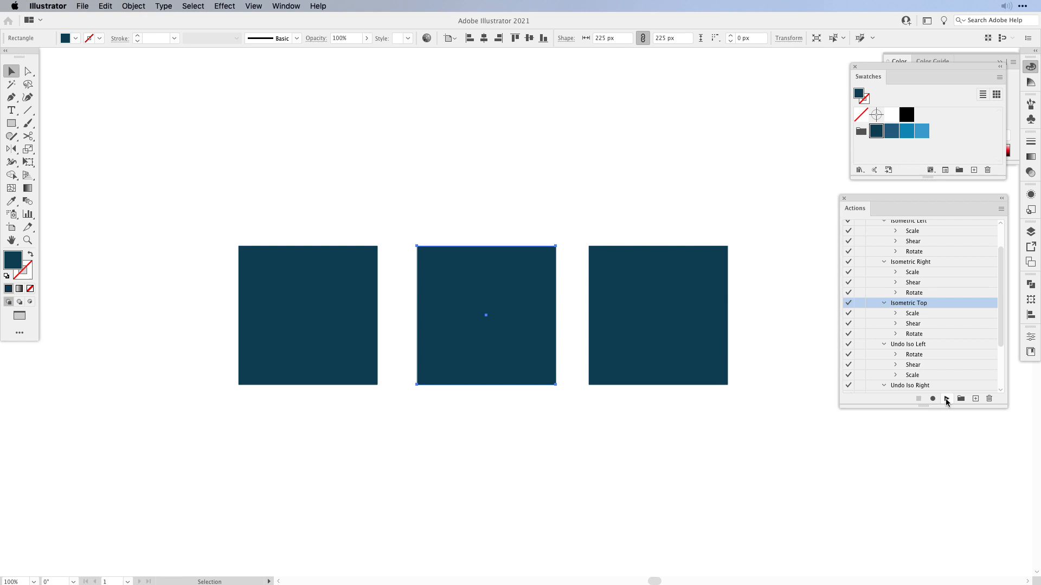
# Run the Isometric Top and Isometric Right actions on the middle and right squares.
pyautogui.click(932, 399)
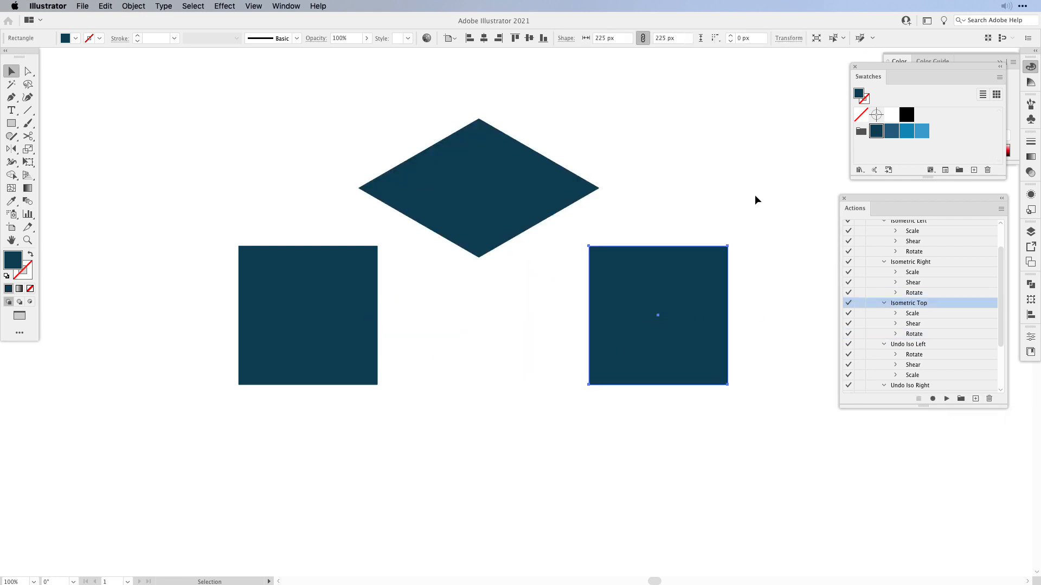
pyautogui.click(910, 261)
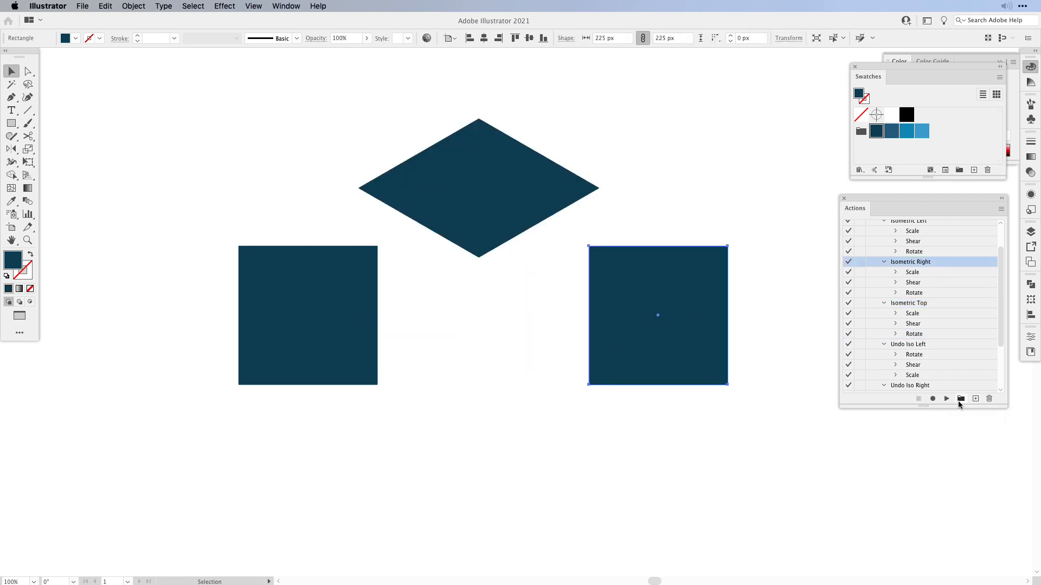
pyautogui.click(933, 399)
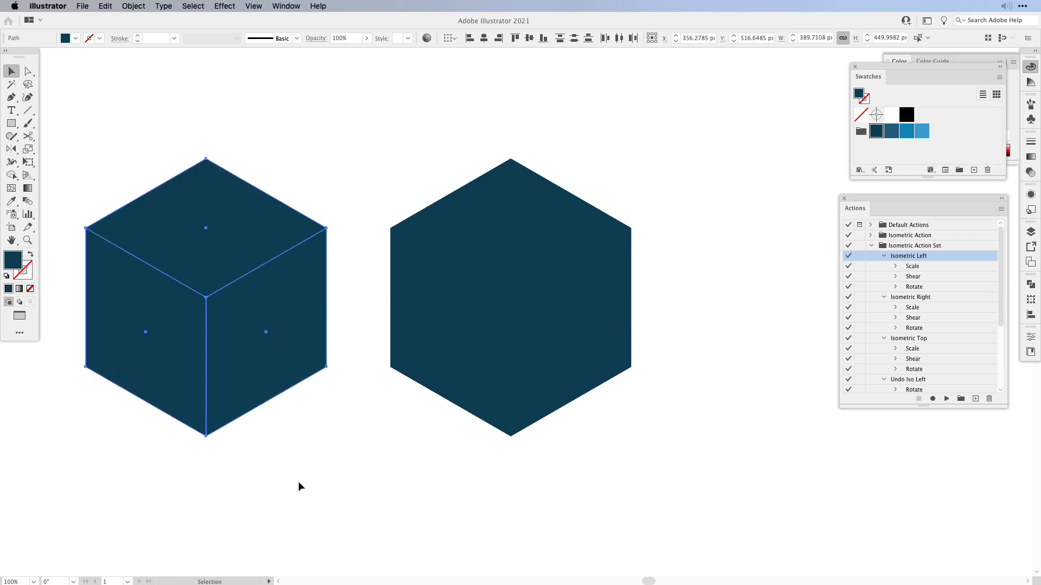
pyautogui.moveTo(289, 499)
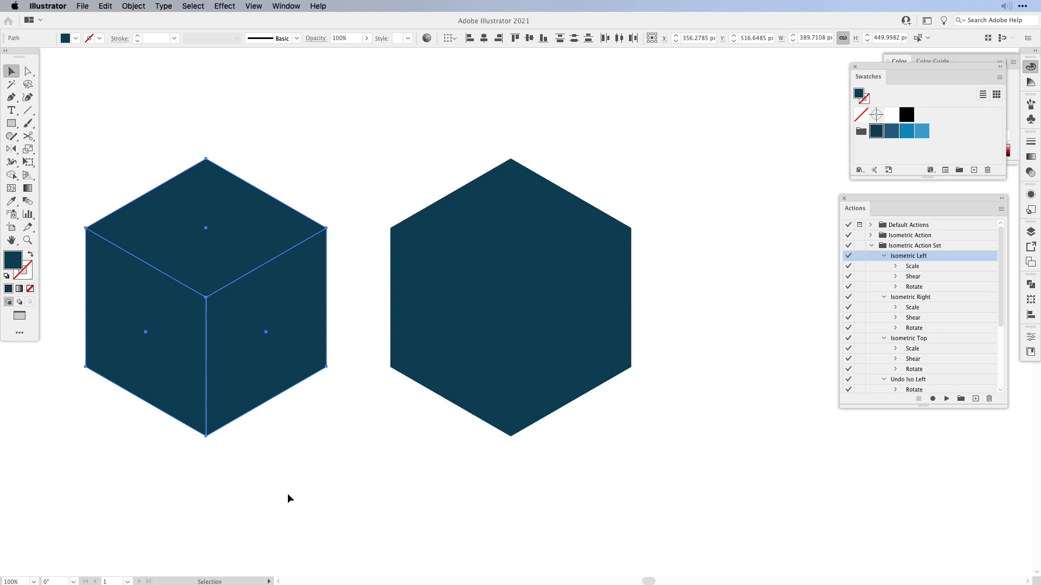
pyautogui.moveTo(279, 117)
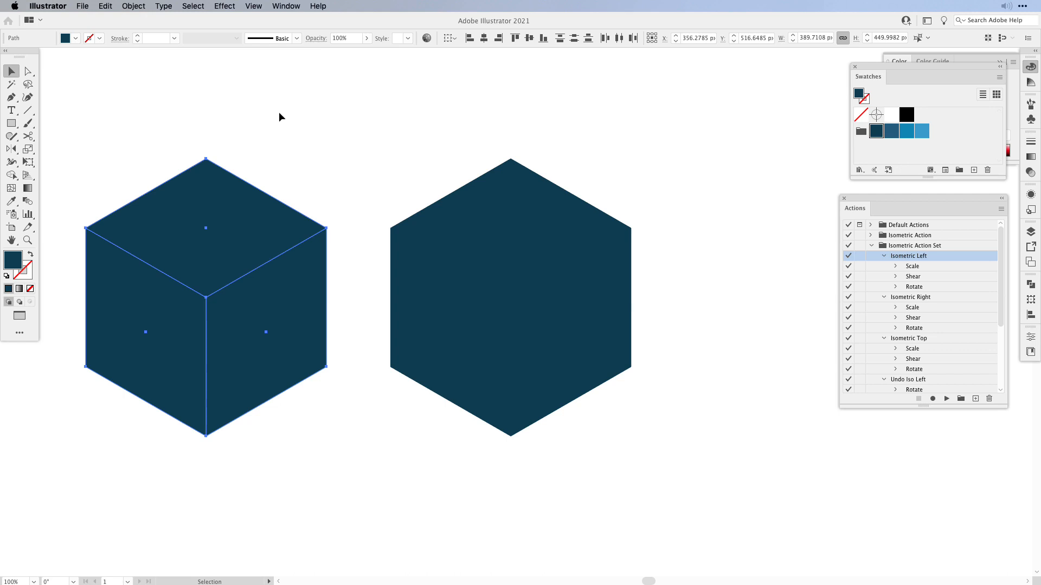
# Unite the left cube's three faces into one hexagon with the Shape Builder tool.
pyautogui.click(10, 187)
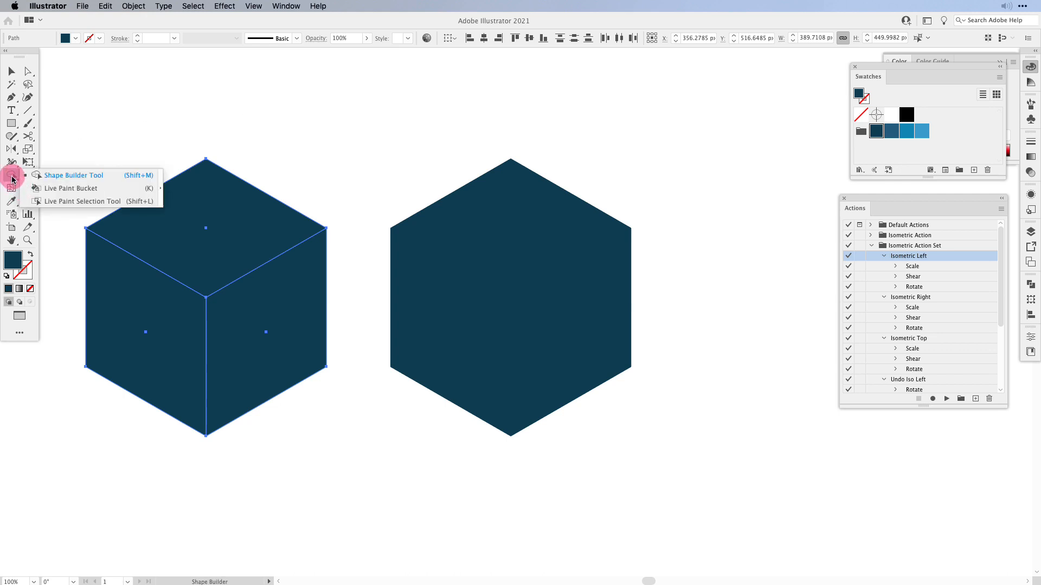
pyautogui.click(75, 175)
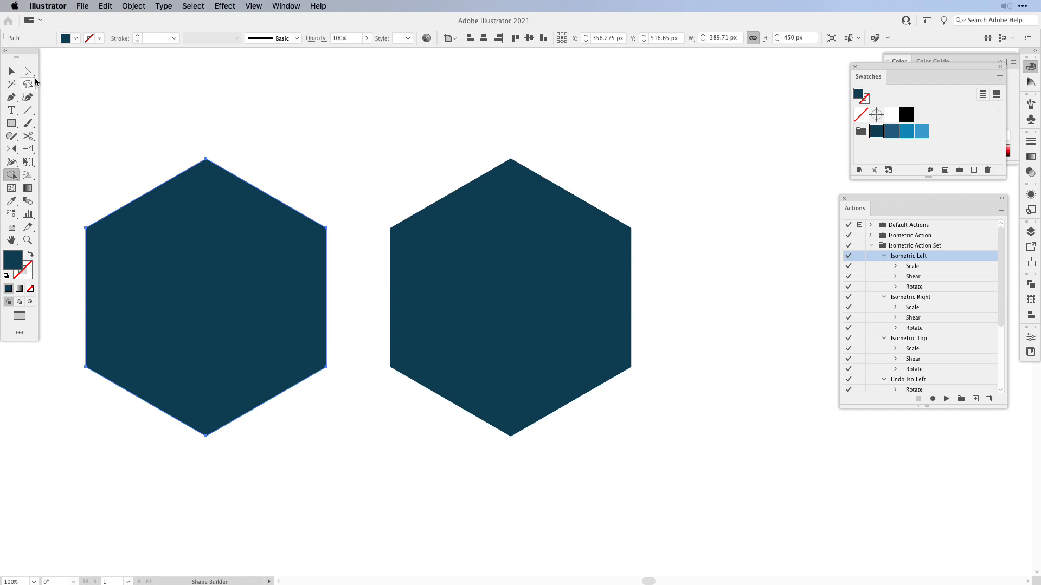
# Select all of the hexagon's anchor points and drag the corner widget to round every corner.
pyautogui.click(29, 71)
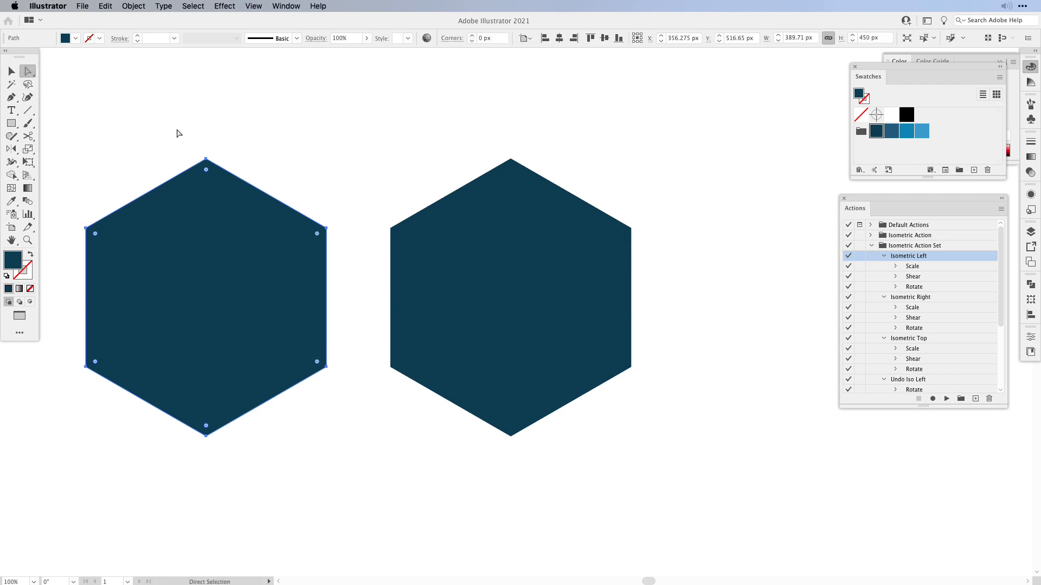
pyautogui.click(100, 234)
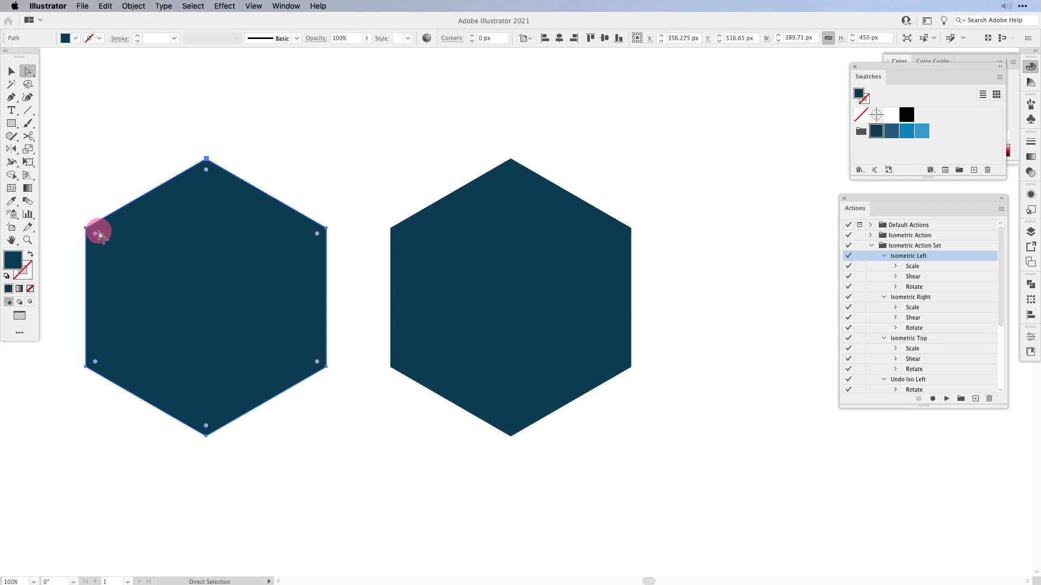
pyautogui.moveTo(312, 319)
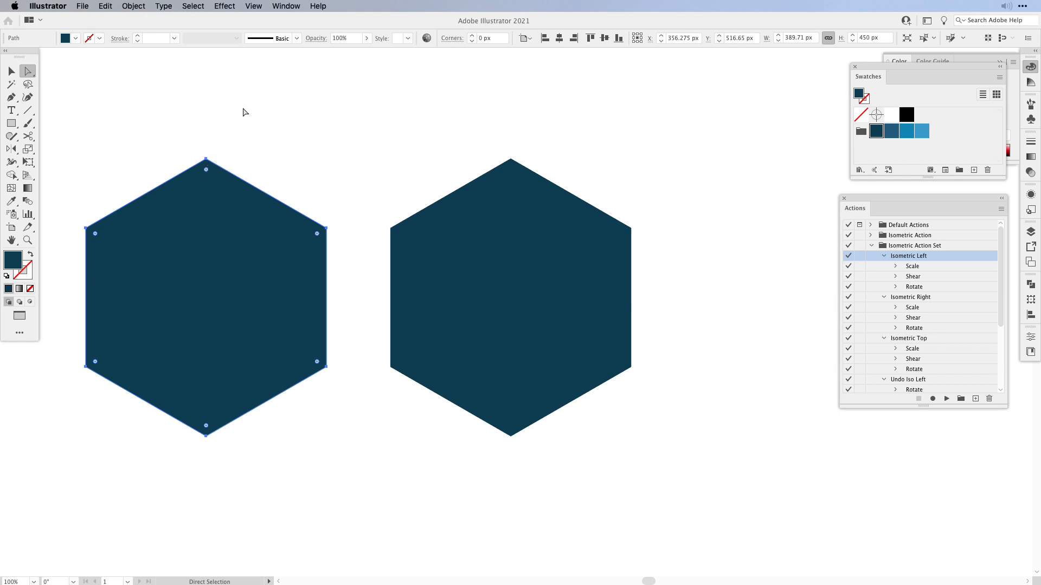
pyautogui.moveTo(206, 169); pyautogui.dragTo(206, 193)
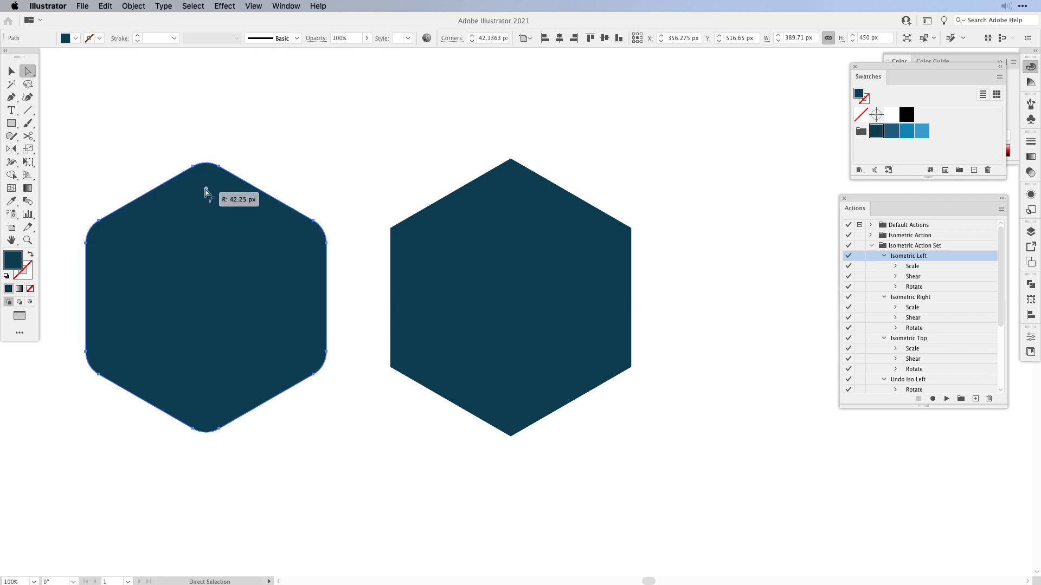
pyautogui.moveTo(206, 193); pyautogui.dragTo(206, 205)
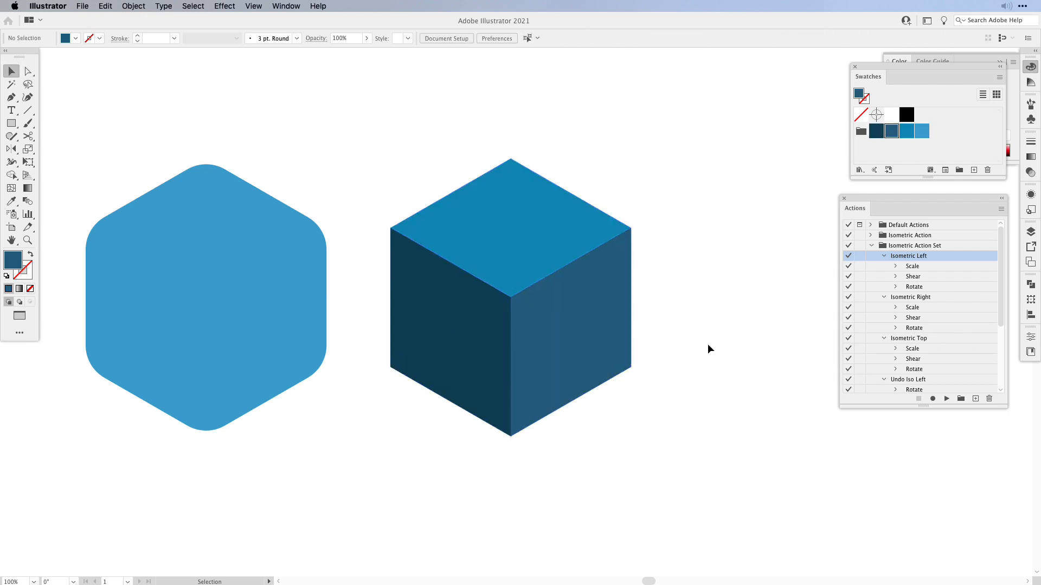
pyautogui.moveTo(412, 164)
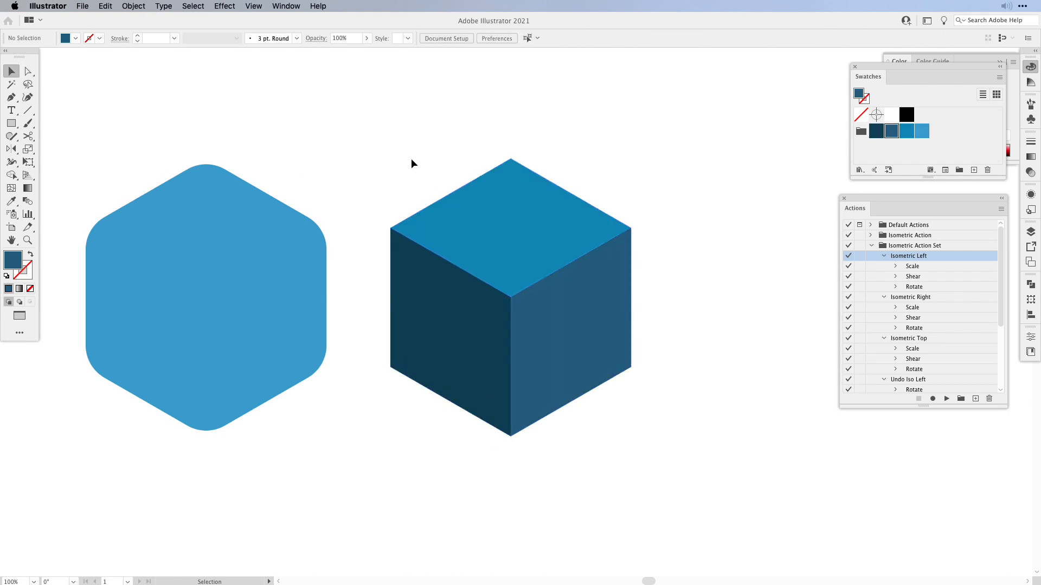
# Align the cube and hexagon centres, then send the hexagon behind the cube.
pyautogui.click(509, 299)
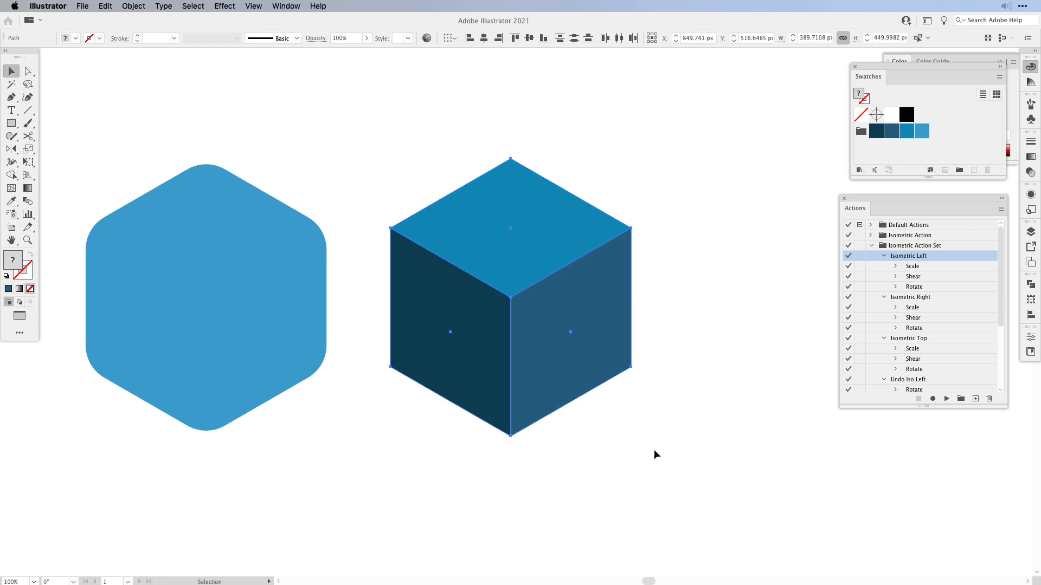
pyautogui.click(206, 299)
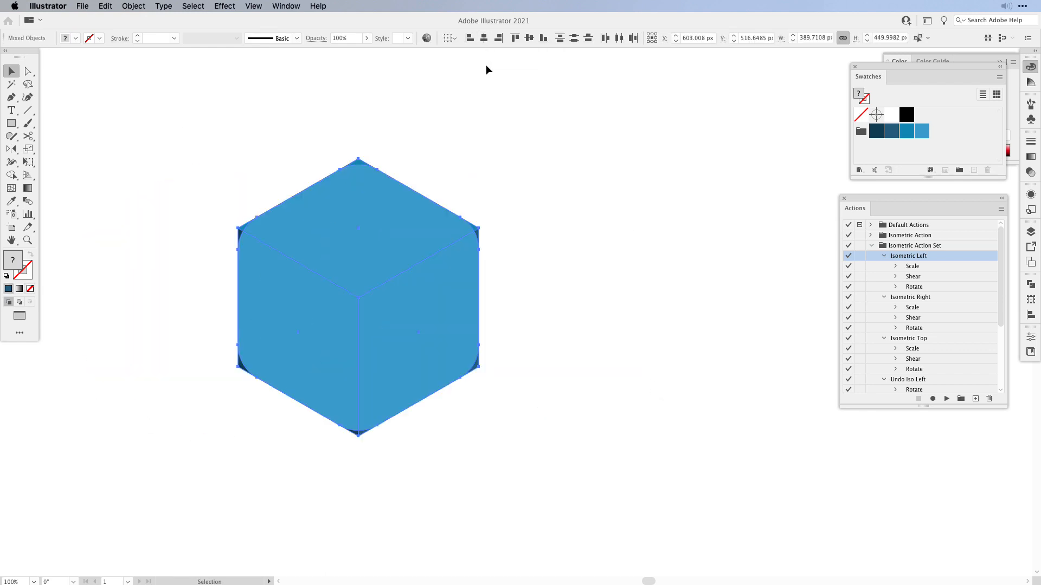
pyautogui.click(315, 275)
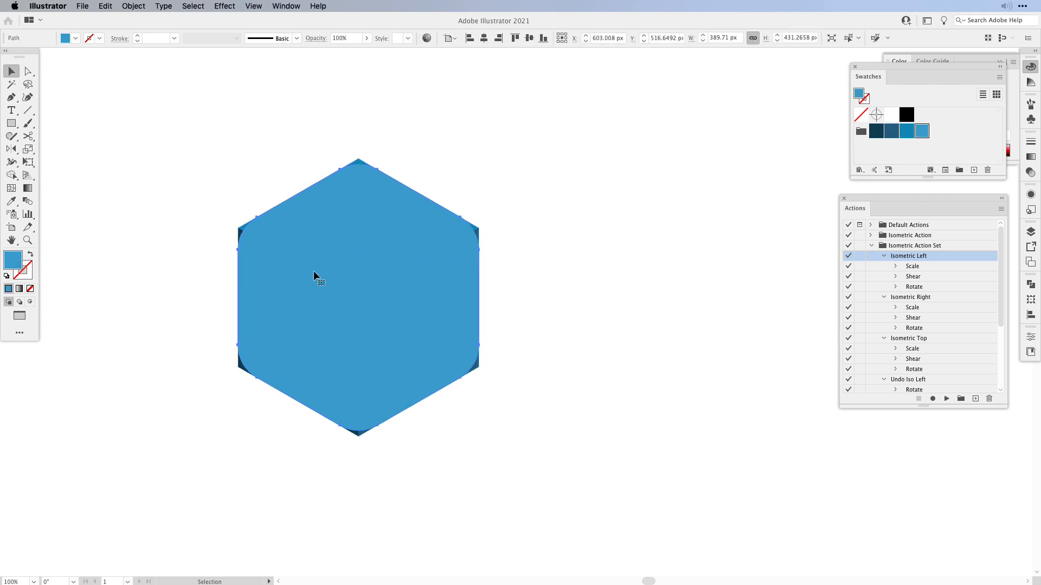
pyautogui.click(134, 7)
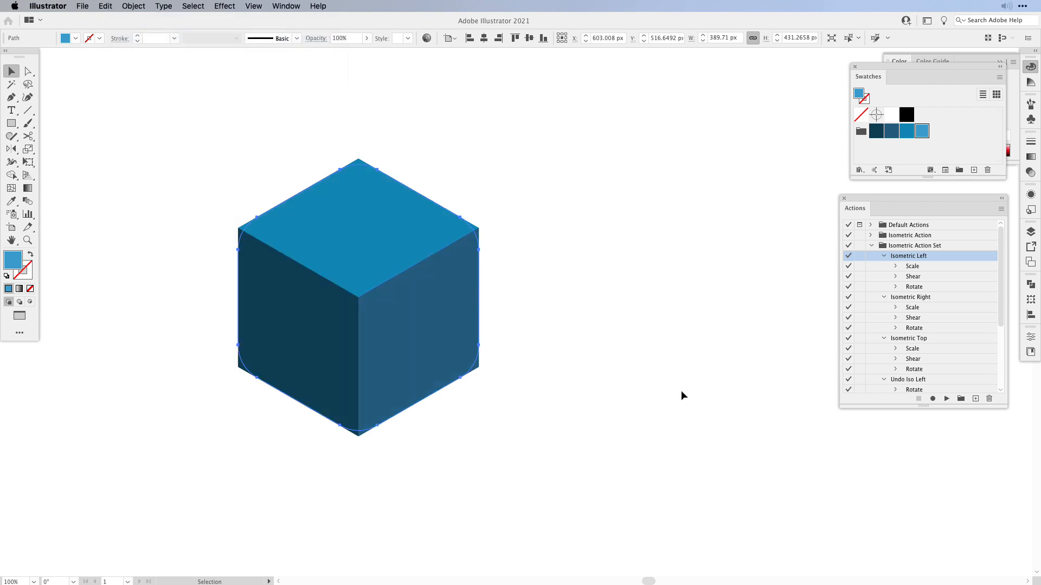
pyautogui.moveTo(679, 397)
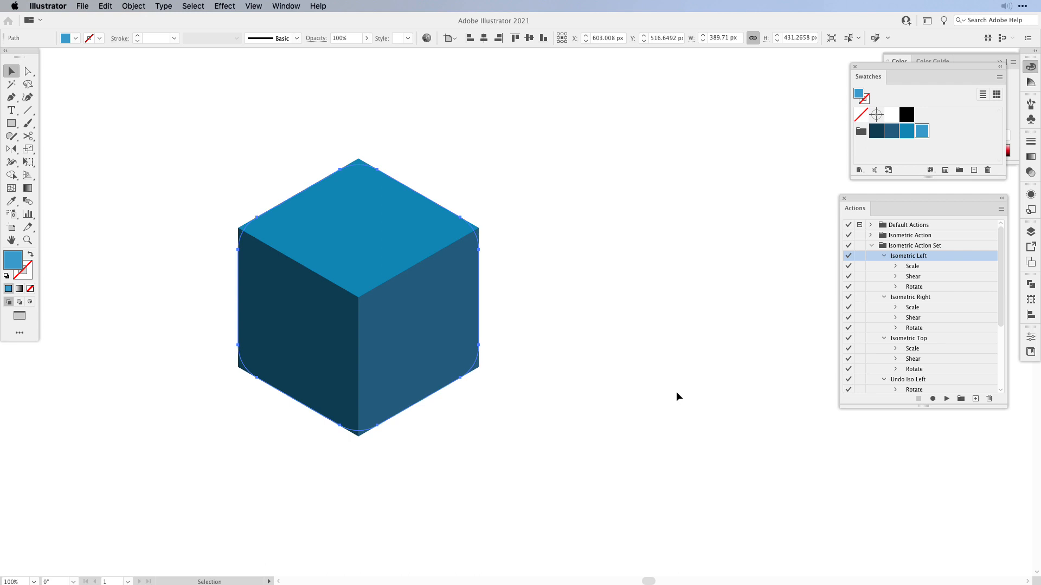
# Paste a hexagon copy in front, clip the cube to it, and enter the clip group.
pyautogui.press('cmd+c')
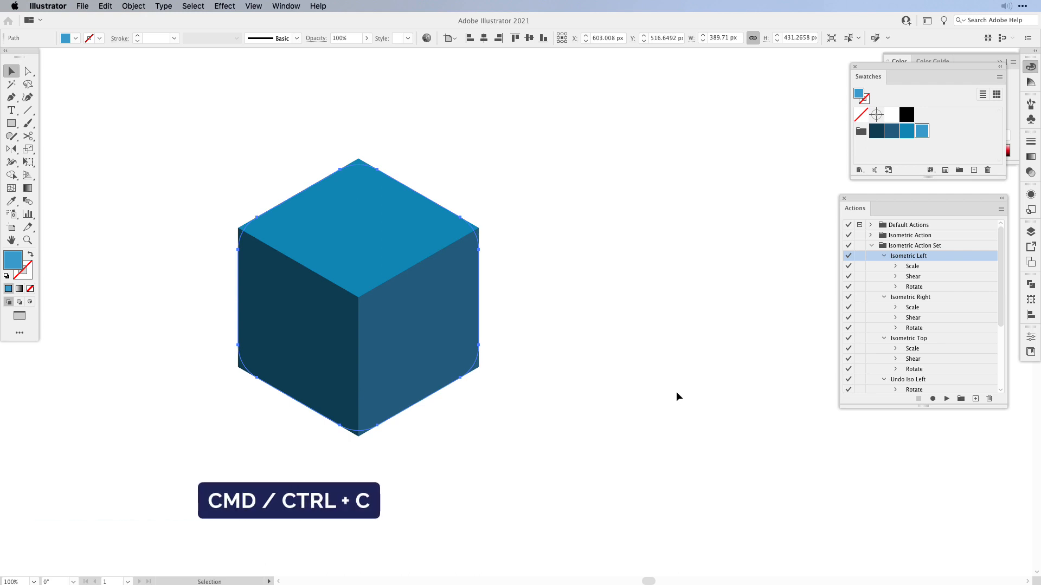
pyautogui.press('cmd+c')
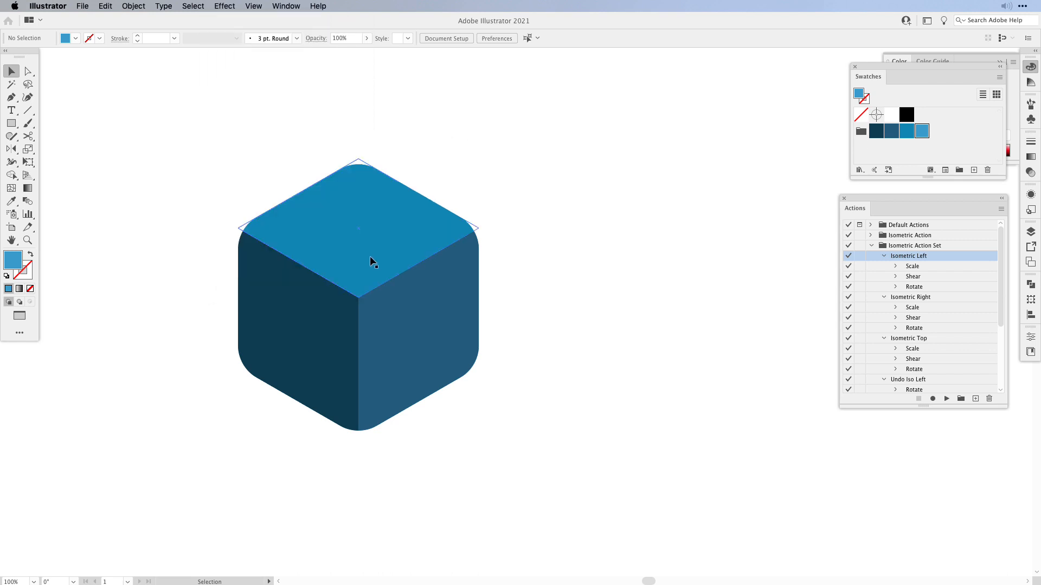
pyautogui.click(369, 262)
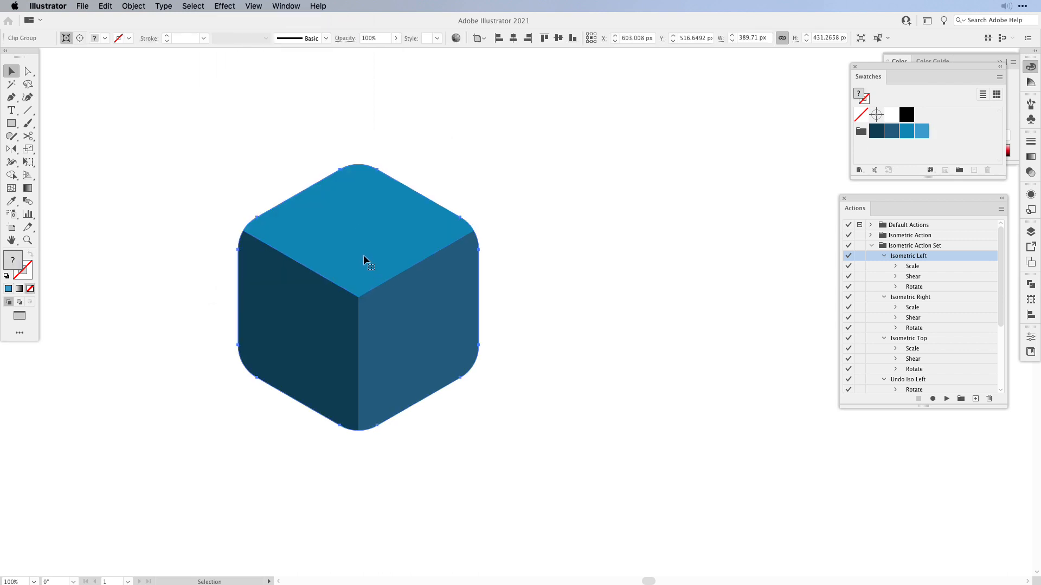
pyautogui.doubleClick(365, 266)
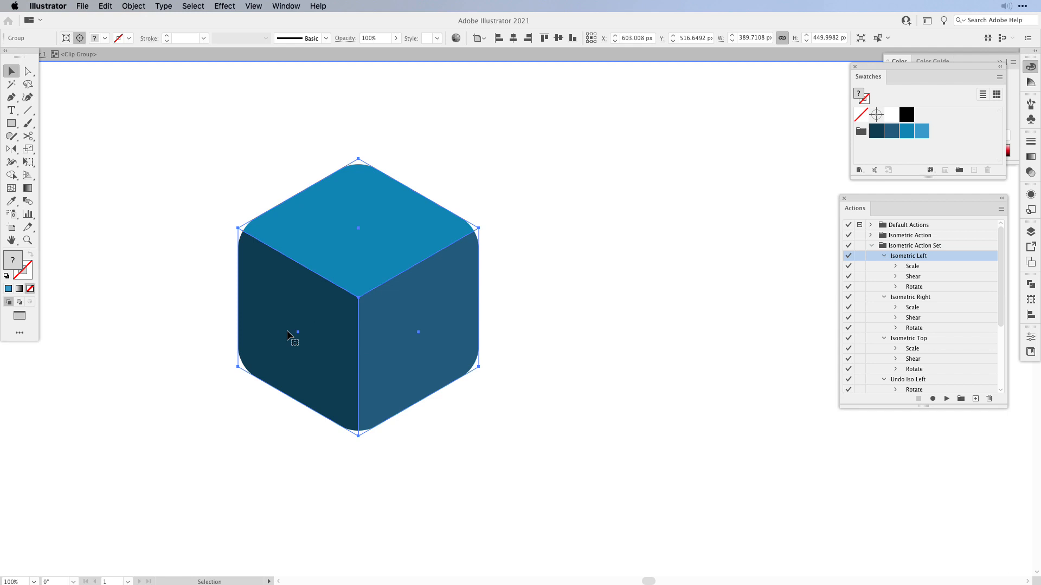
pyautogui.moveTo(425, 191)
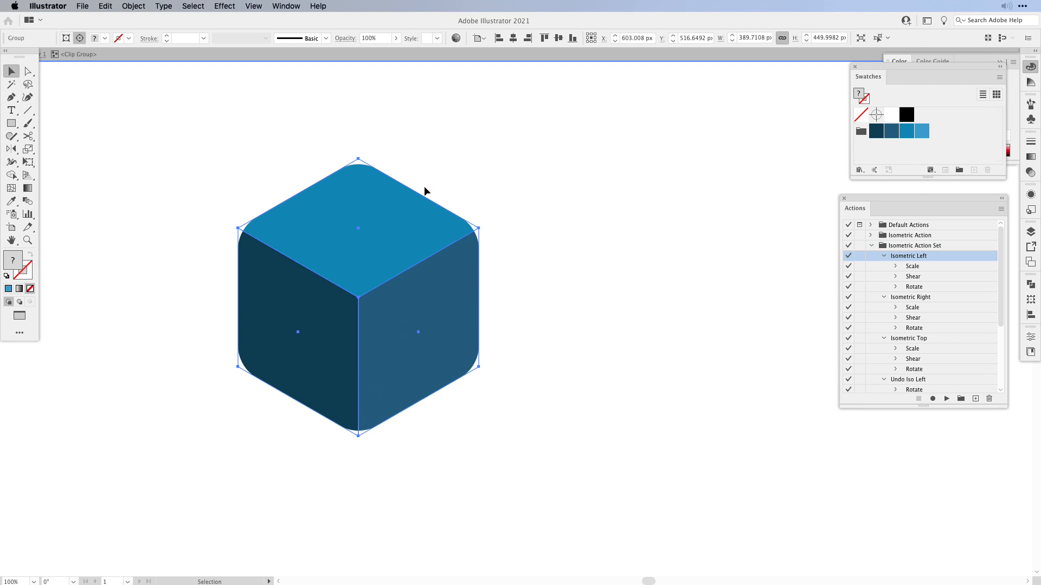
pyautogui.click(224, 7)
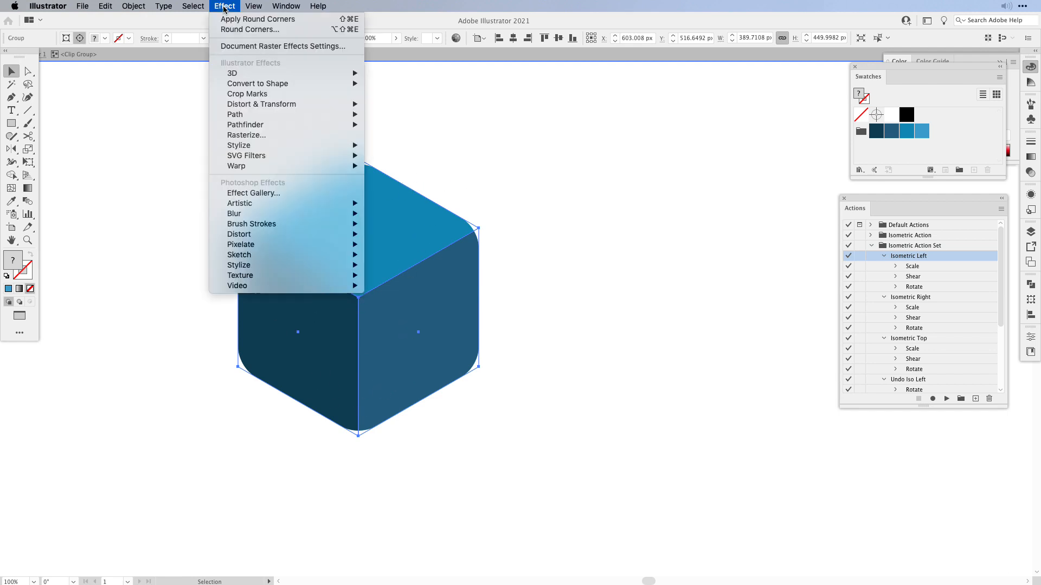
pyautogui.moveTo(238, 145)
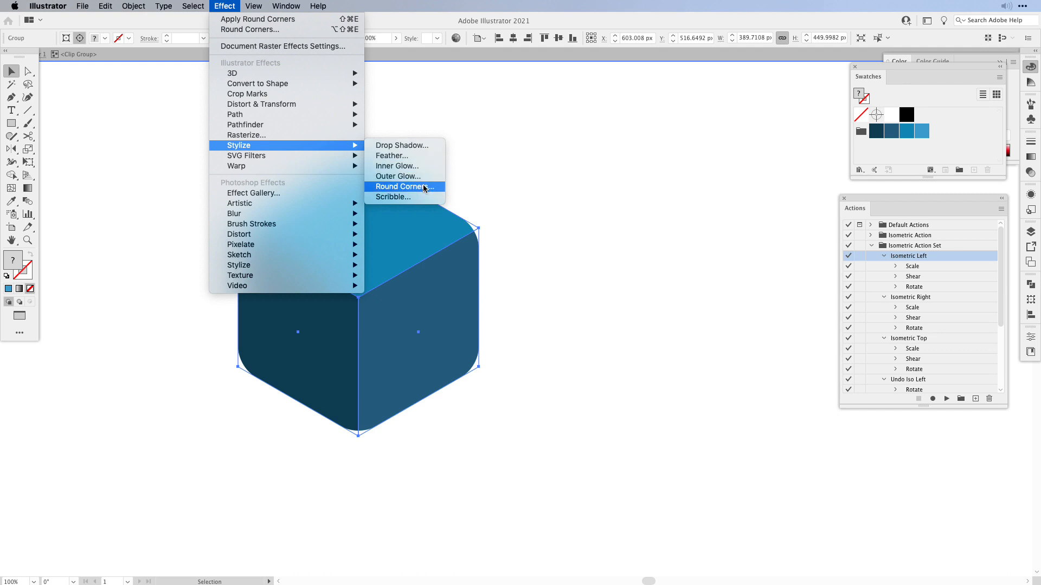
# Apply a Round Corners effect with a 38 px radius to the cube's faces.
pyautogui.click(403, 187)
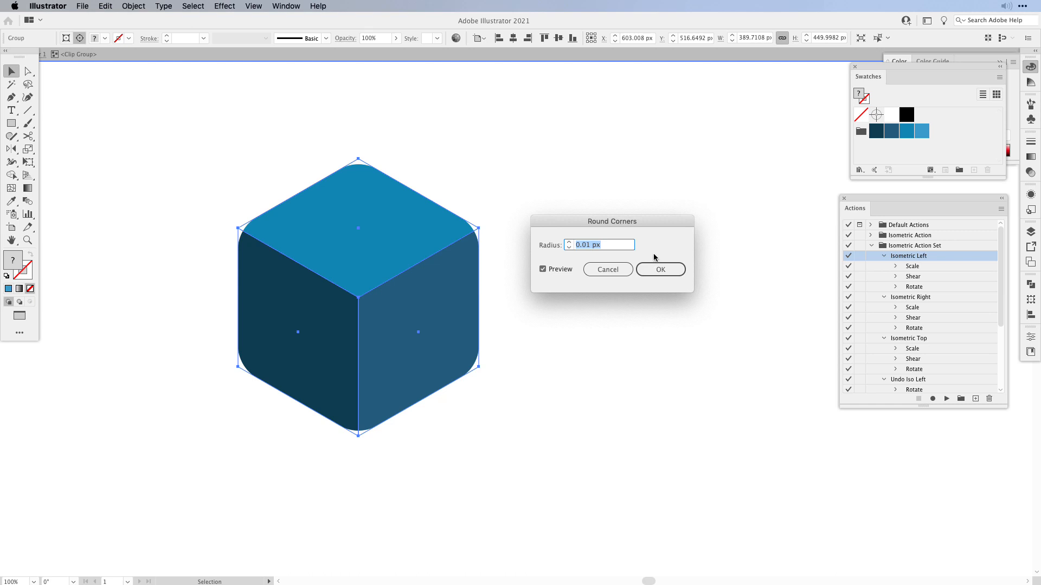
pyautogui.moveTo(659, 254)
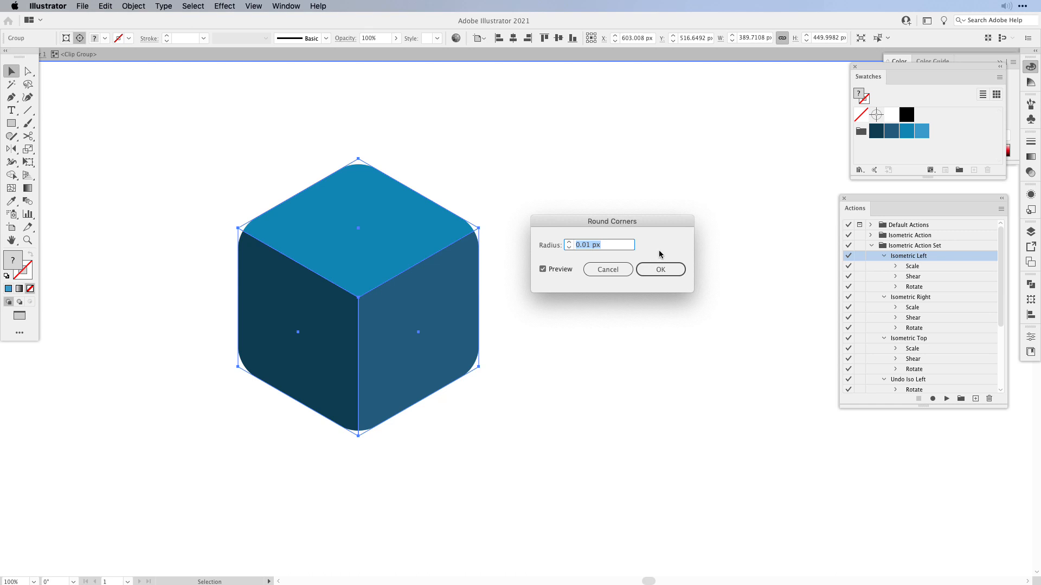
pyautogui.moveTo(655, 255)
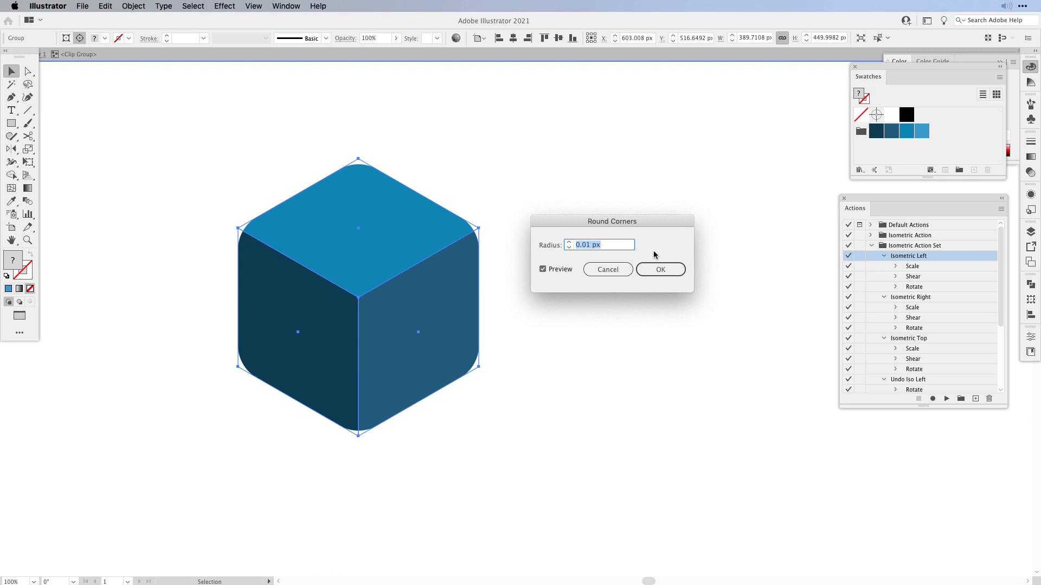
pyautogui.moveTo(566, 238)
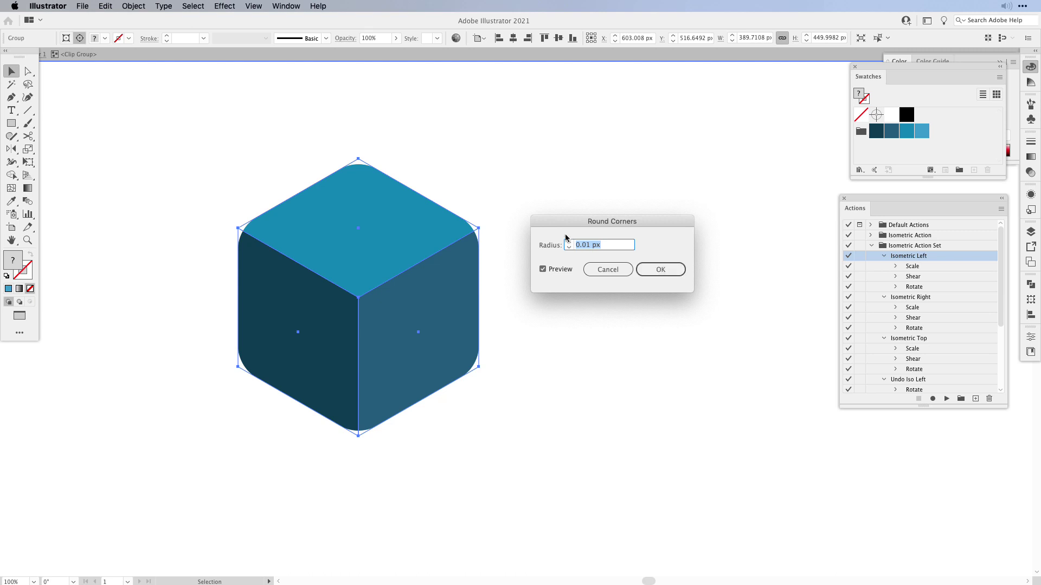
pyautogui.moveTo(561, 249)
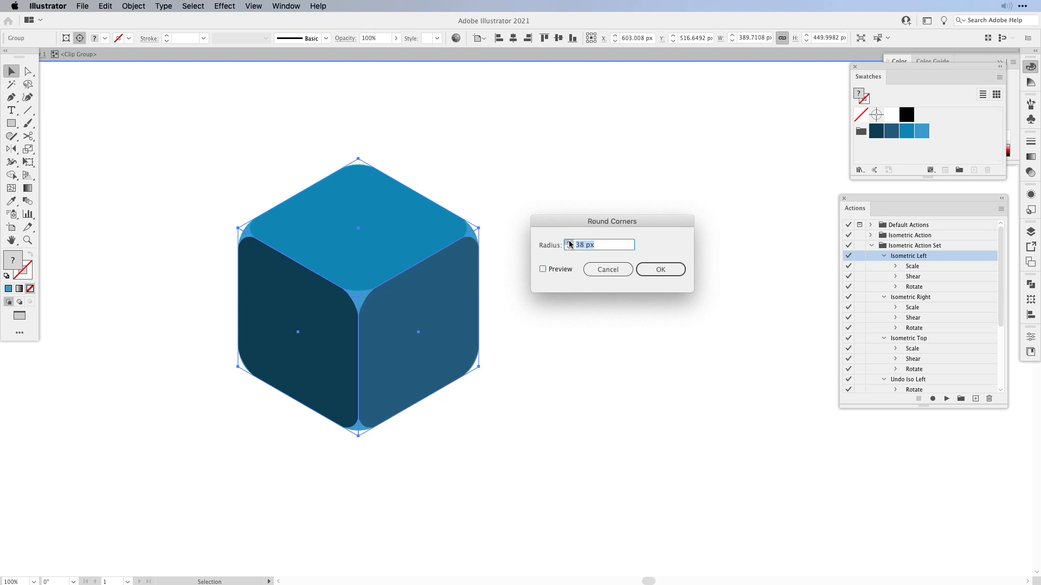
pyautogui.click(660, 269)
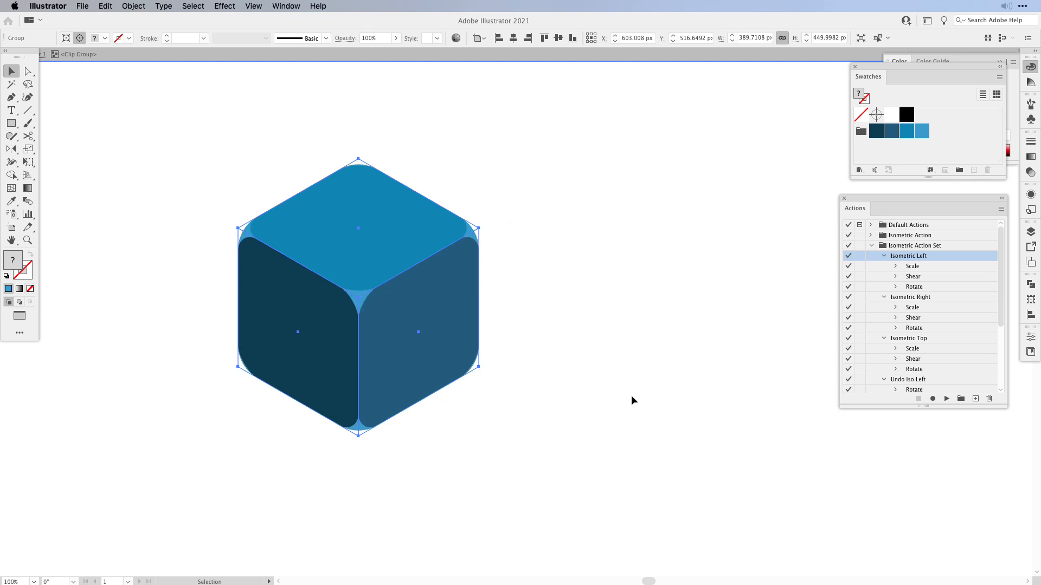
pyautogui.moveTo(656, 362)
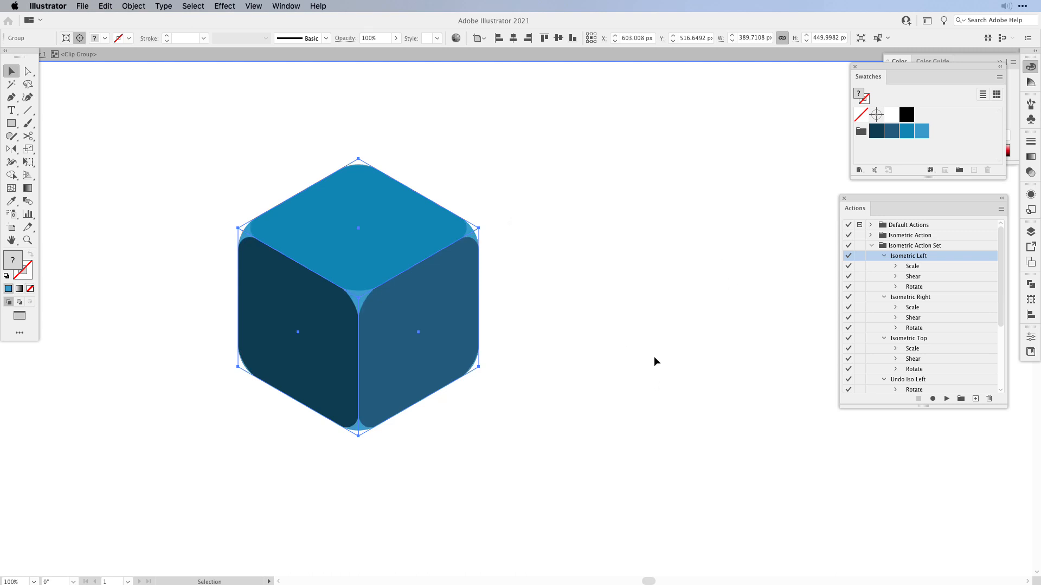
# Scale each face to 95% with Transform Each, leaving a light-blue border around them.
pyautogui.click(27, 149)
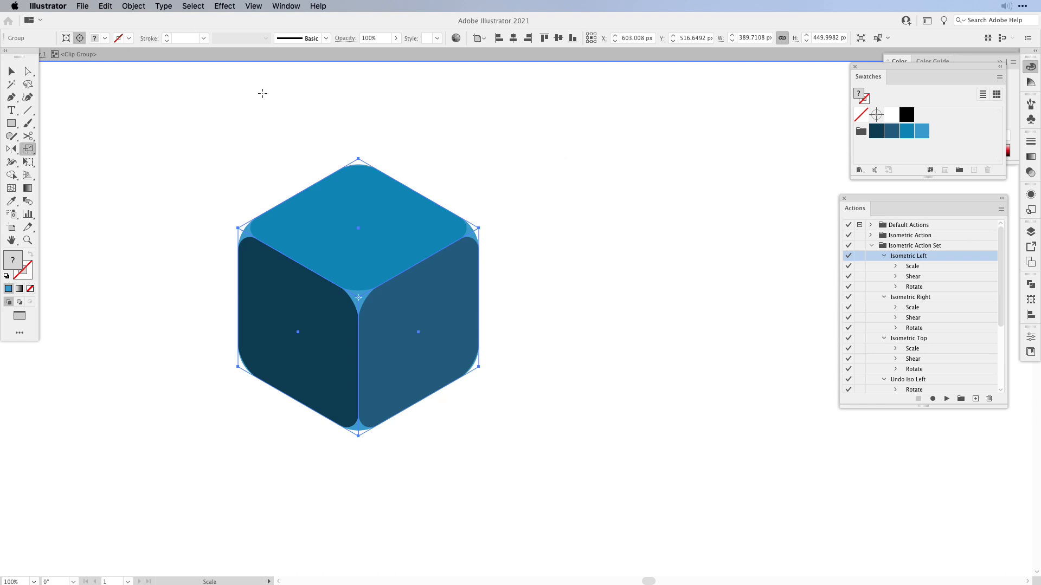
pyautogui.click(134, 6)
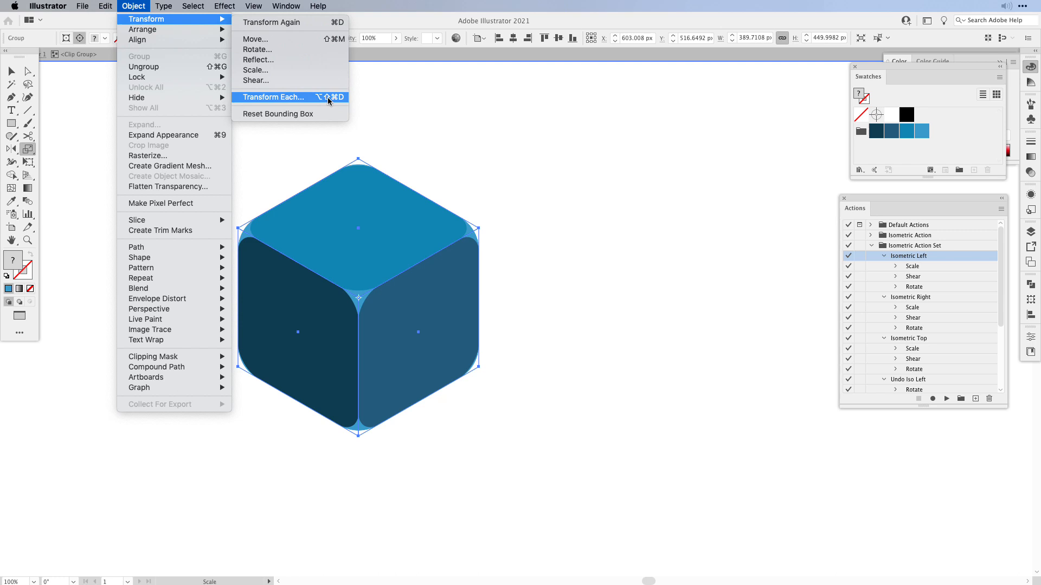
pyautogui.click(273, 96)
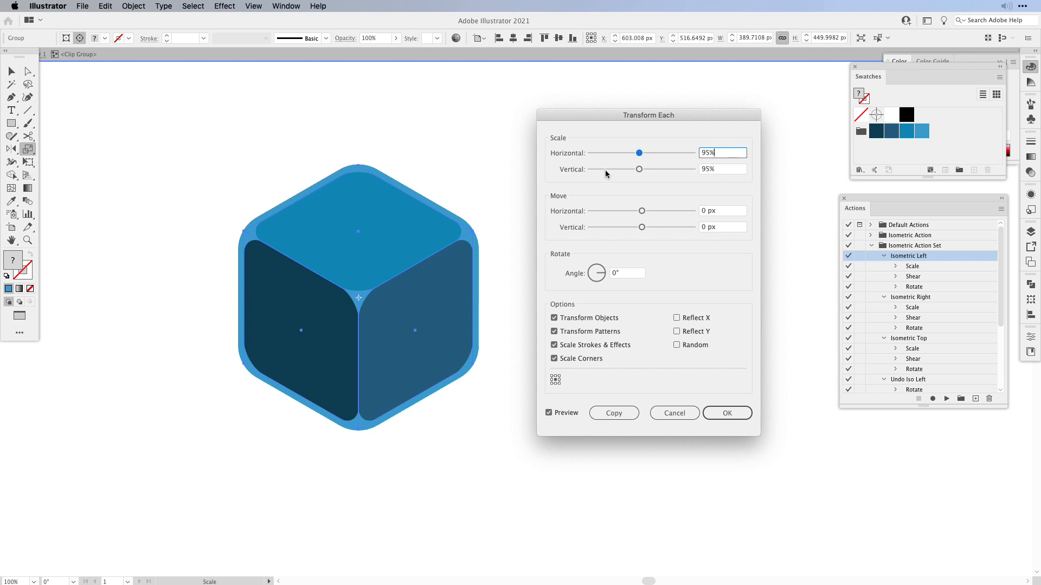
pyautogui.click(727, 413)
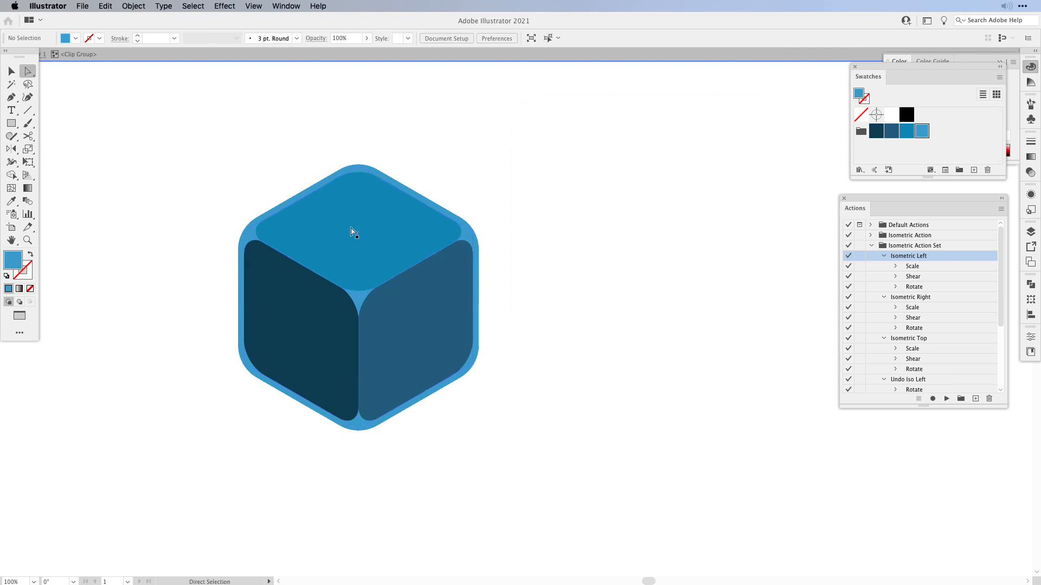
pyautogui.click(356, 229)
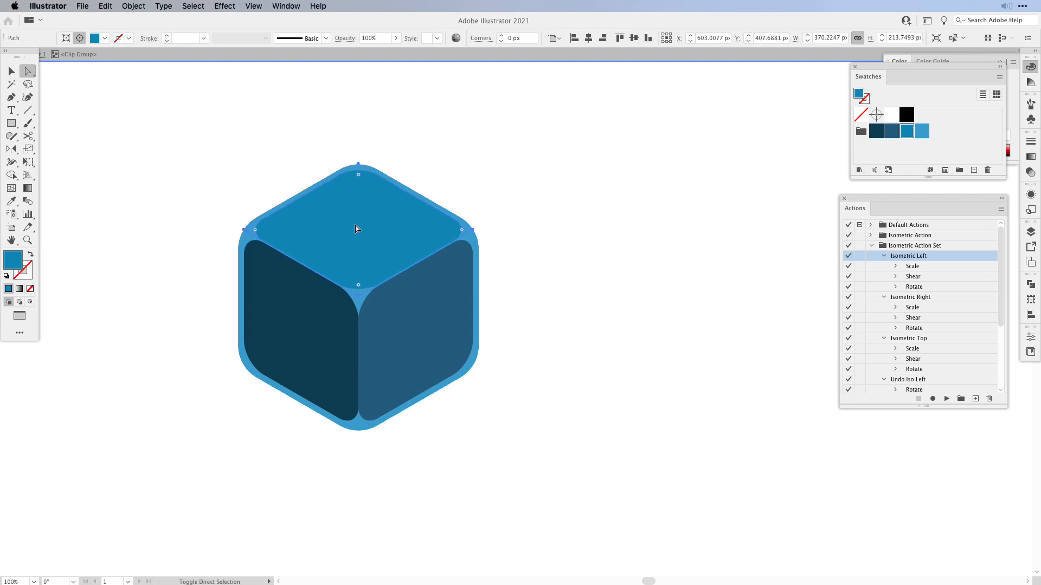
pyautogui.click(644, 397)
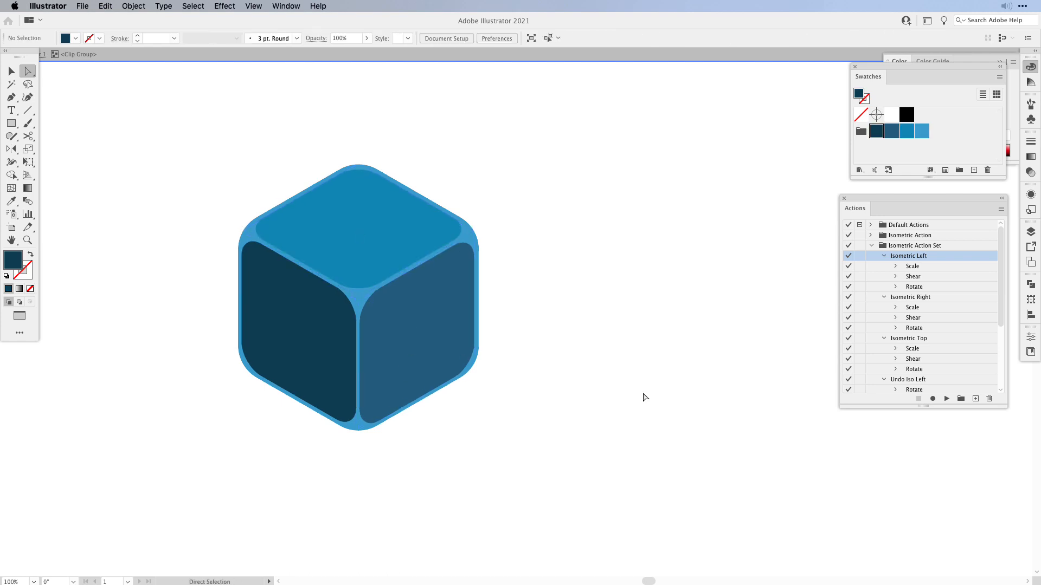
pyautogui.click(11, 72)
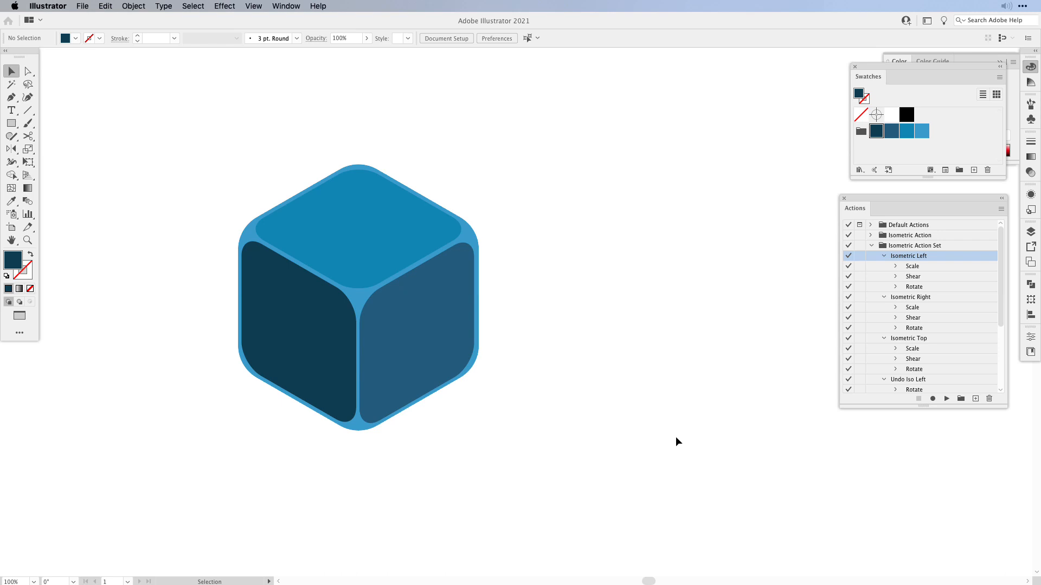
pyautogui.moveTo(597, 139)
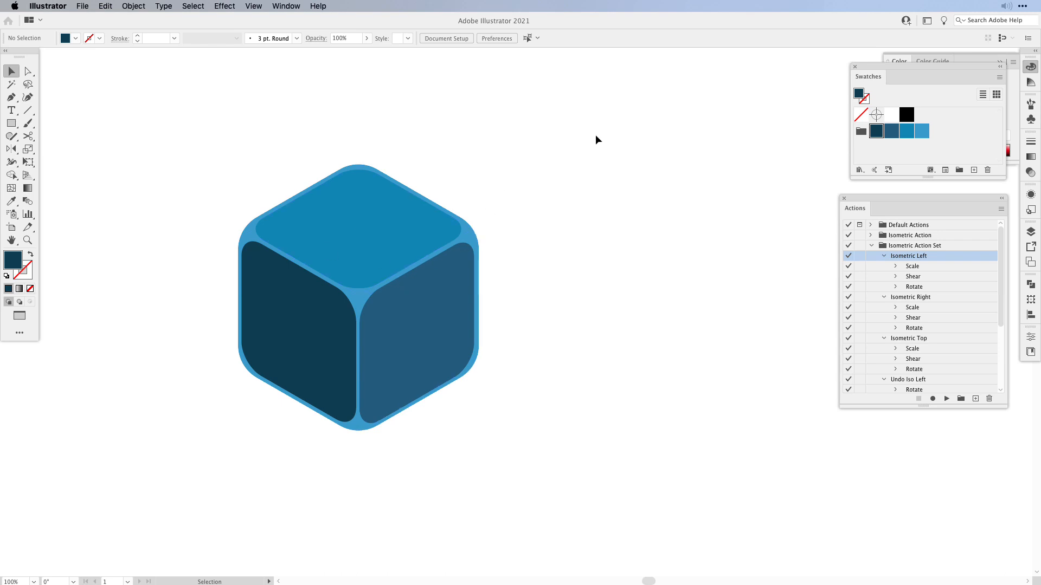
# Raise the faces' Round Corners radius to 40 px from the Appearance panel.
pyautogui.click(897, 62)
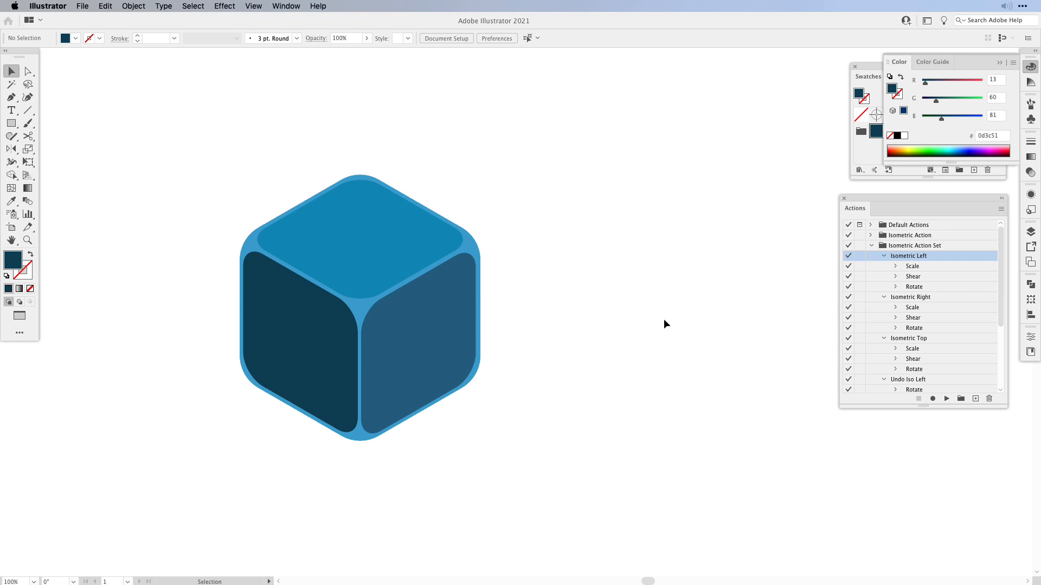
pyautogui.click(359, 274)
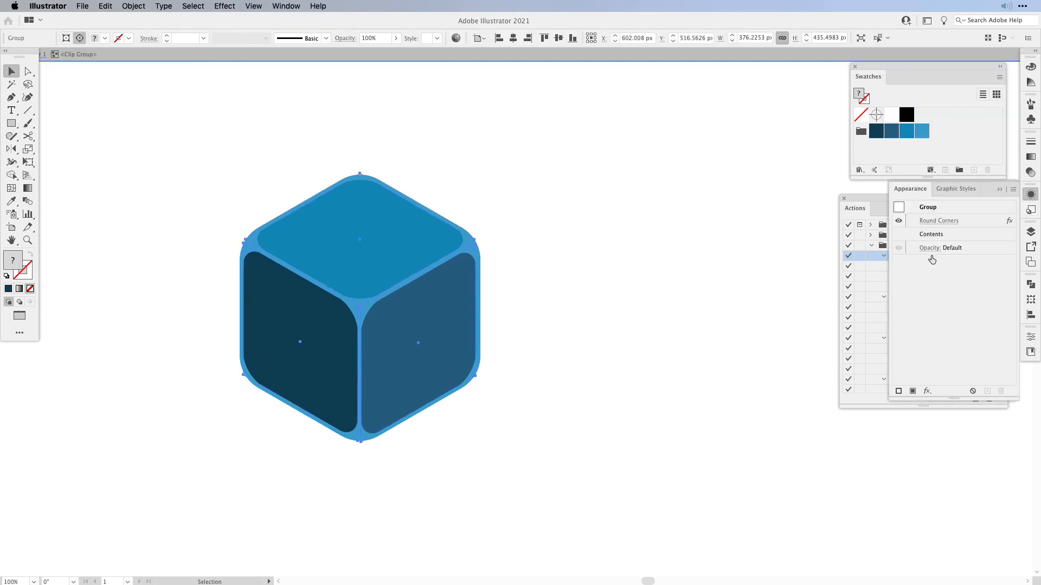
pyautogui.click(939, 220)
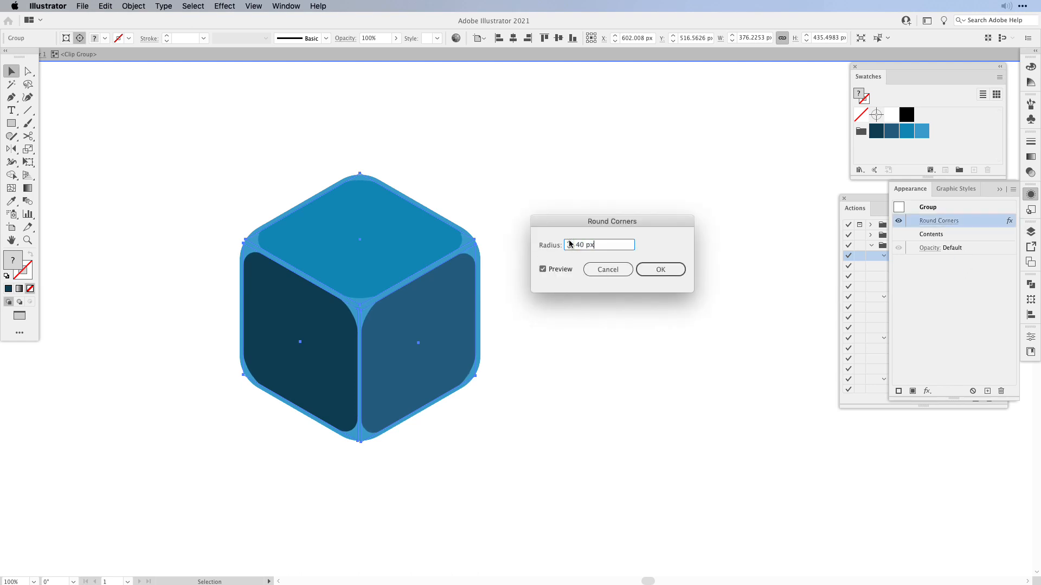
pyautogui.click(660, 269)
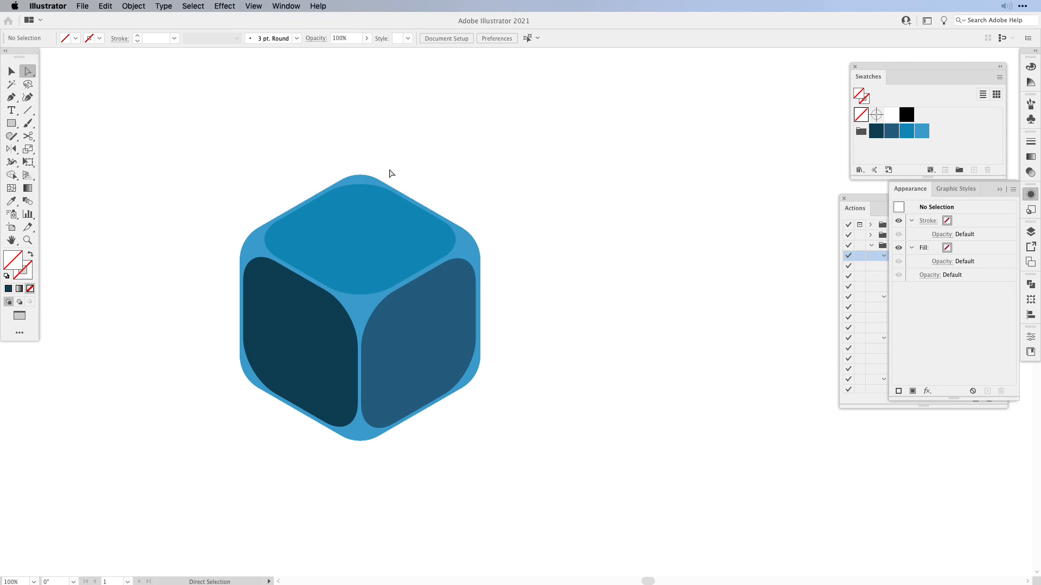
pyautogui.moveTo(280, 209)
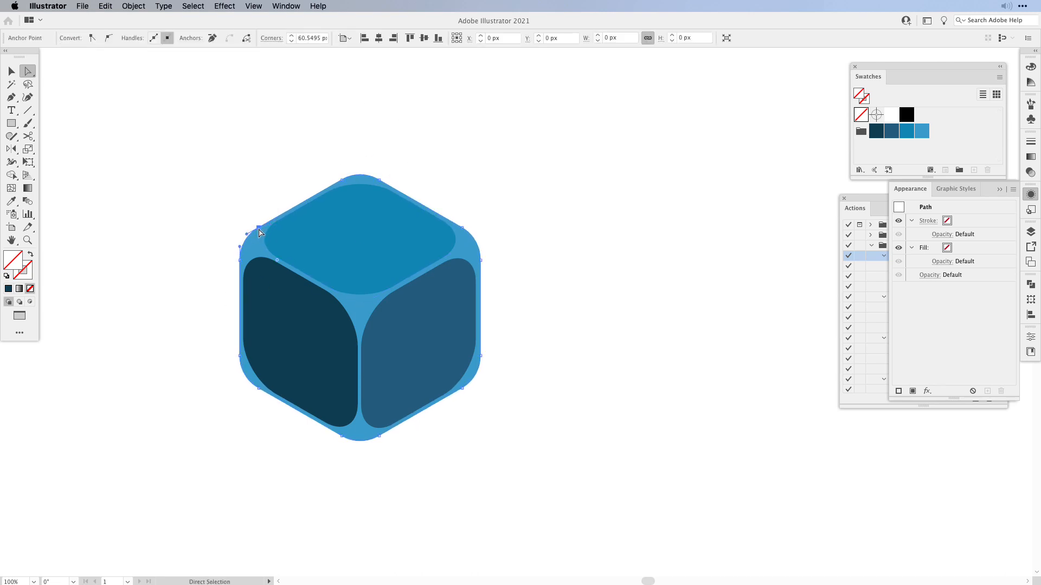
# Enlarge the outer hexagon's corner rounding with the Direct Selection corner widget.
pyautogui.click(262, 232)
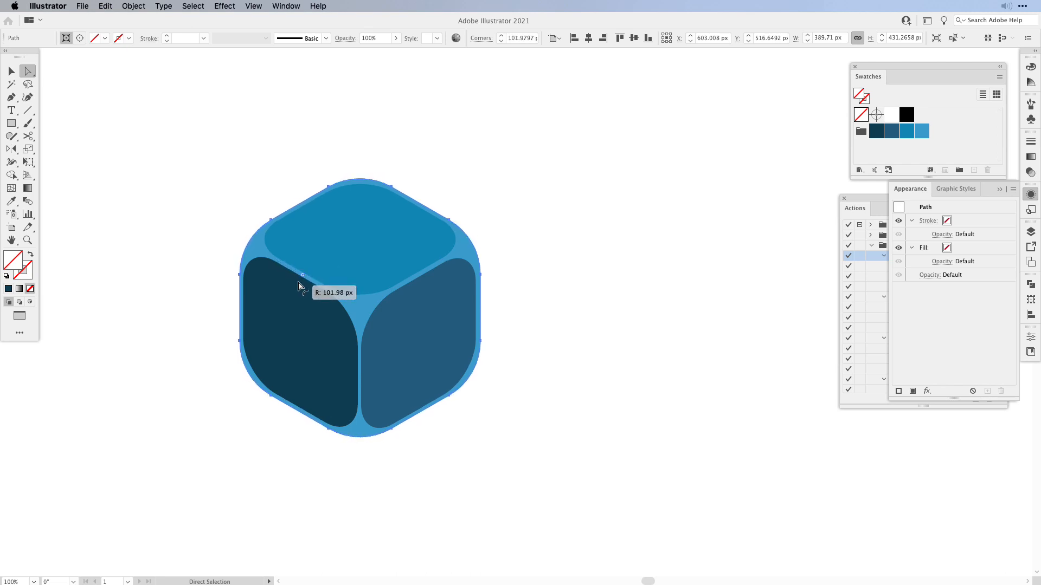
pyautogui.click(669, 325)
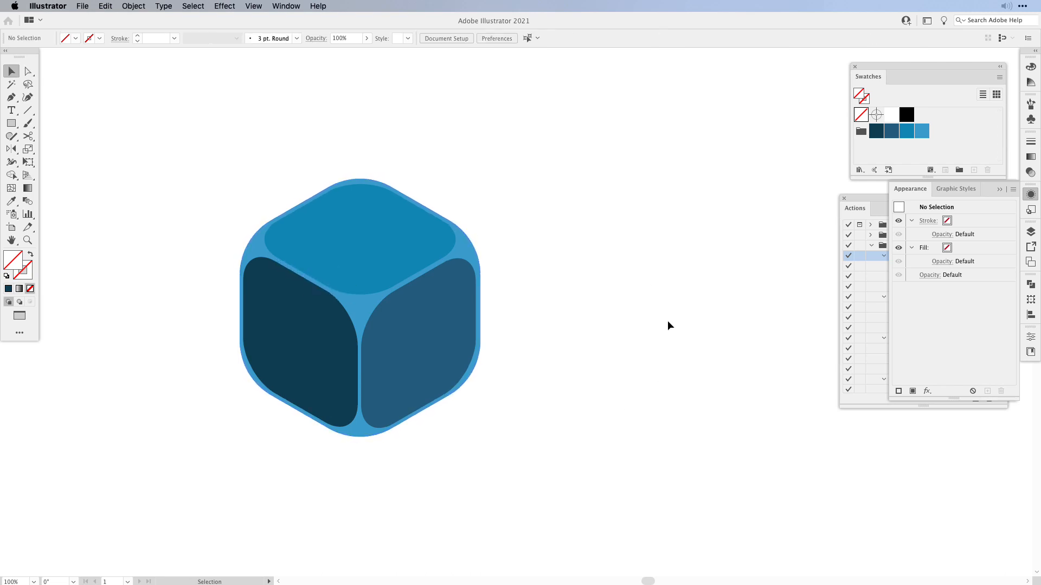
# Draw a white circle, copy pips across the top face and skew one to fit the right face.
pyautogui.click(891, 114)
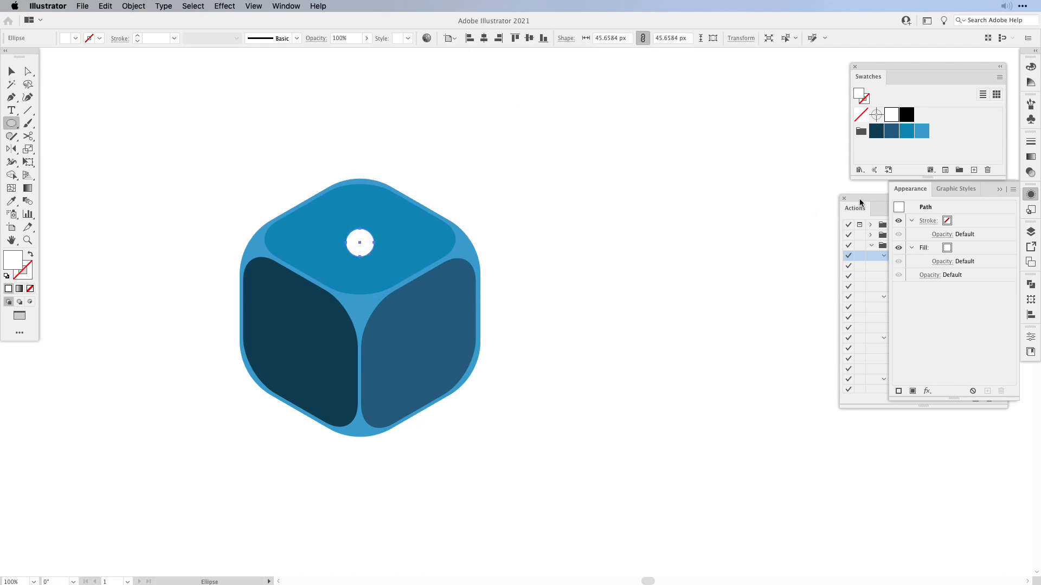
pyautogui.click(856, 208)
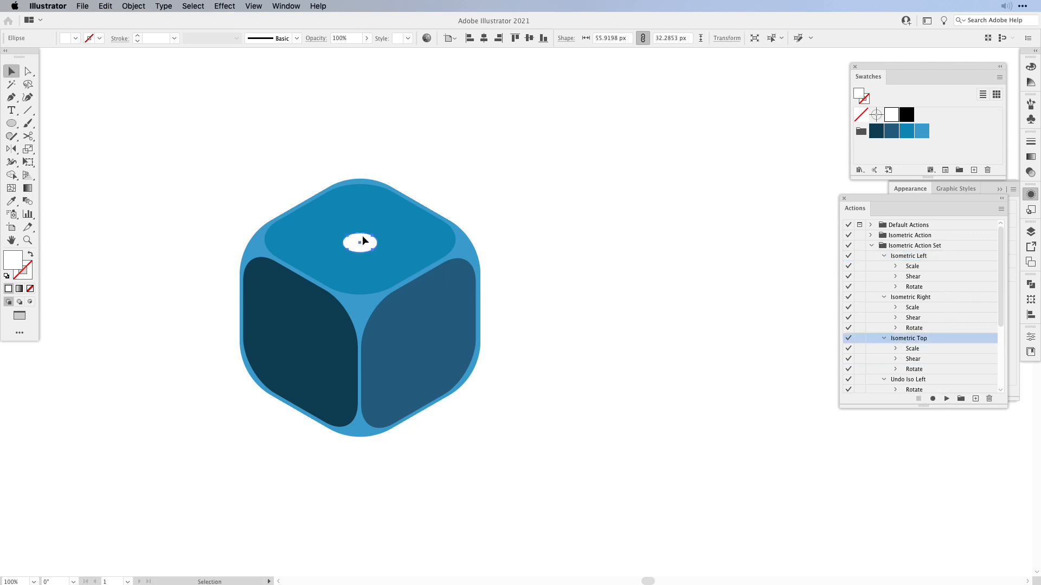
pyautogui.moveTo(359, 241); pyautogui.dragTo(359, 202)
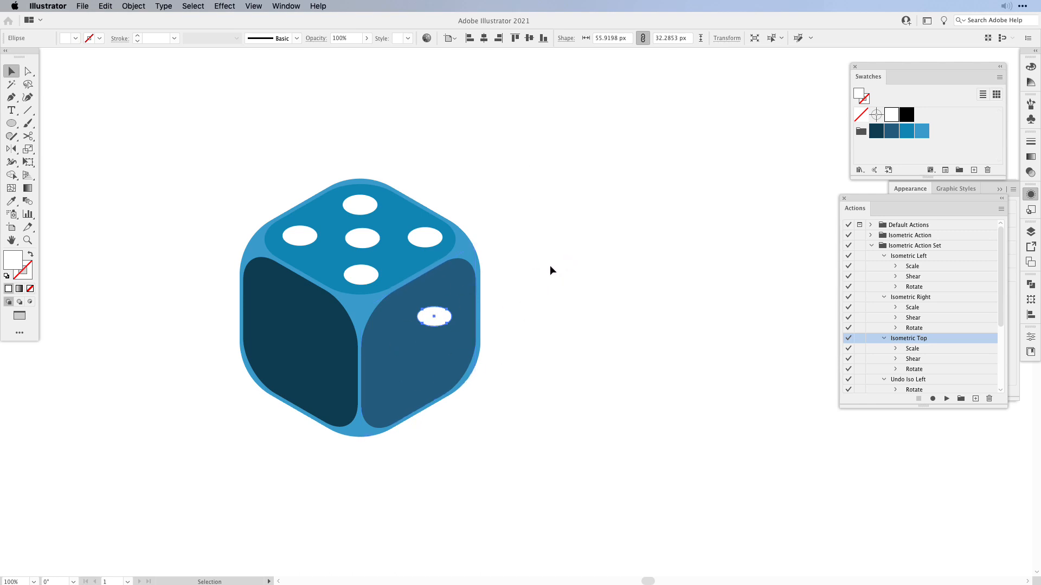
pyautogui.scroll(-3)
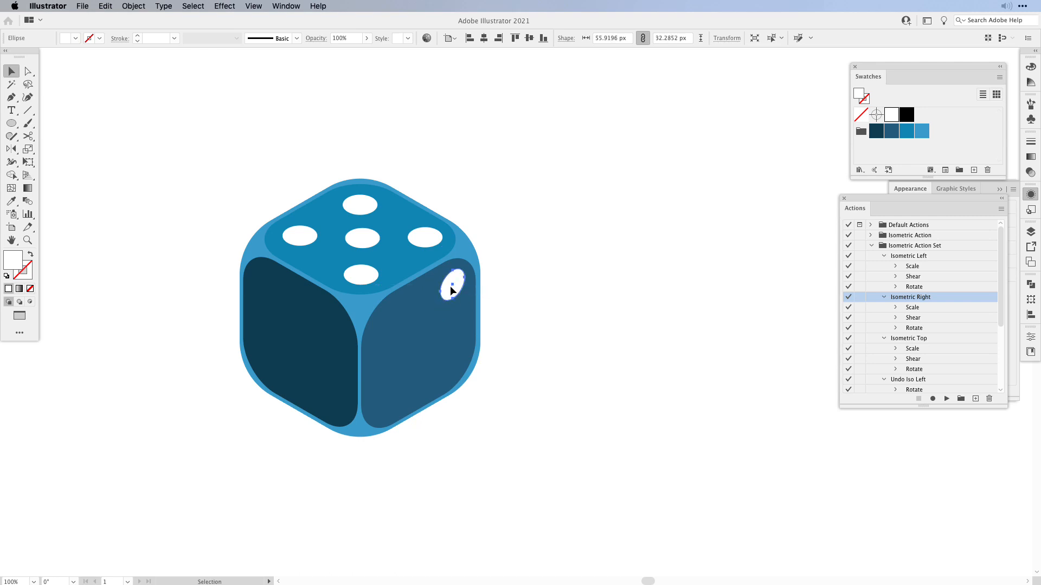
pyautogui.click(418, 304)
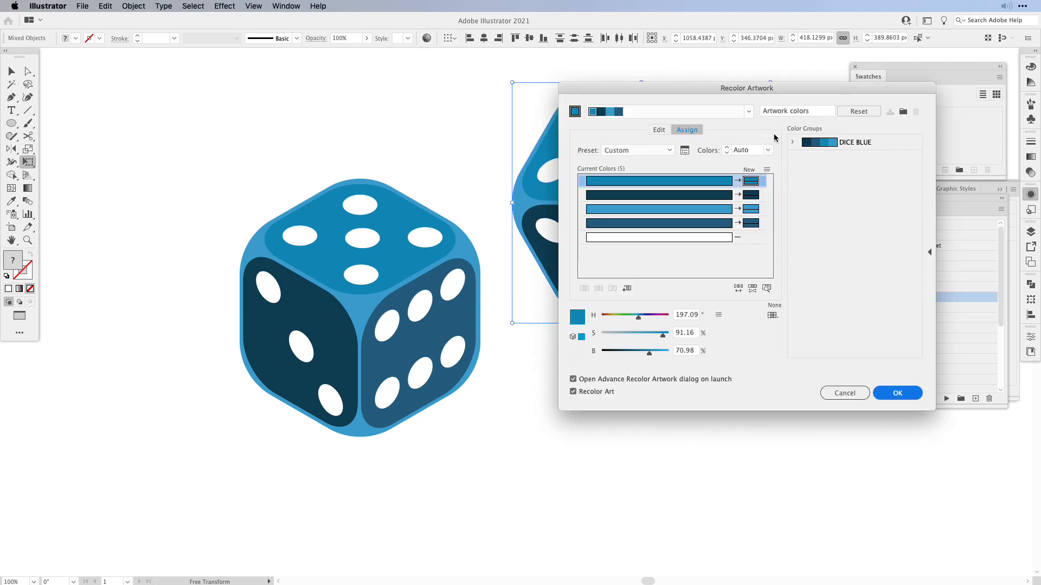
# Switch Recolor Artwork to the colour-wheel Edit view to shift the base blue toward red.
pyautogui.click(658, 129)
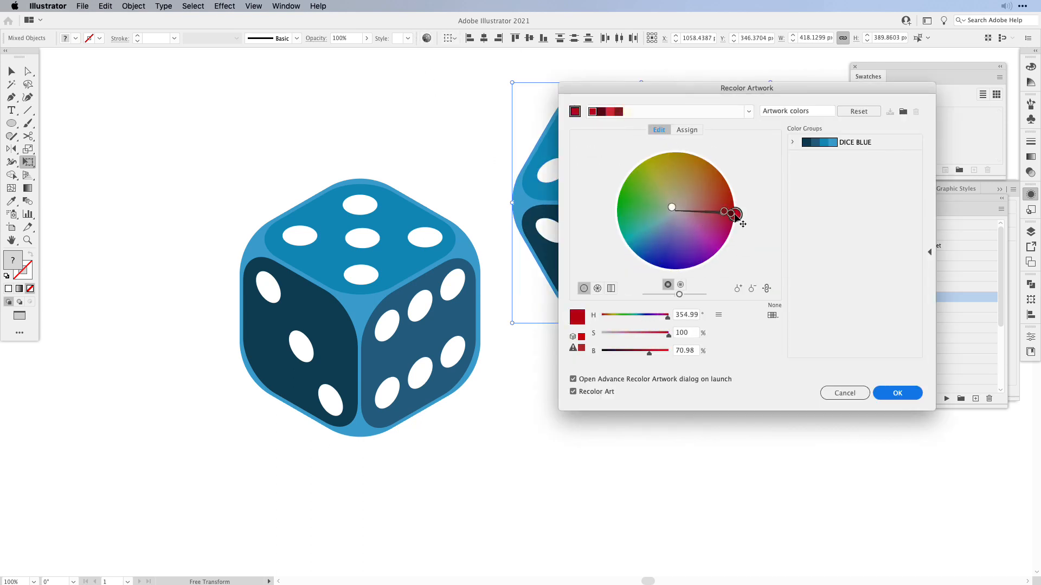